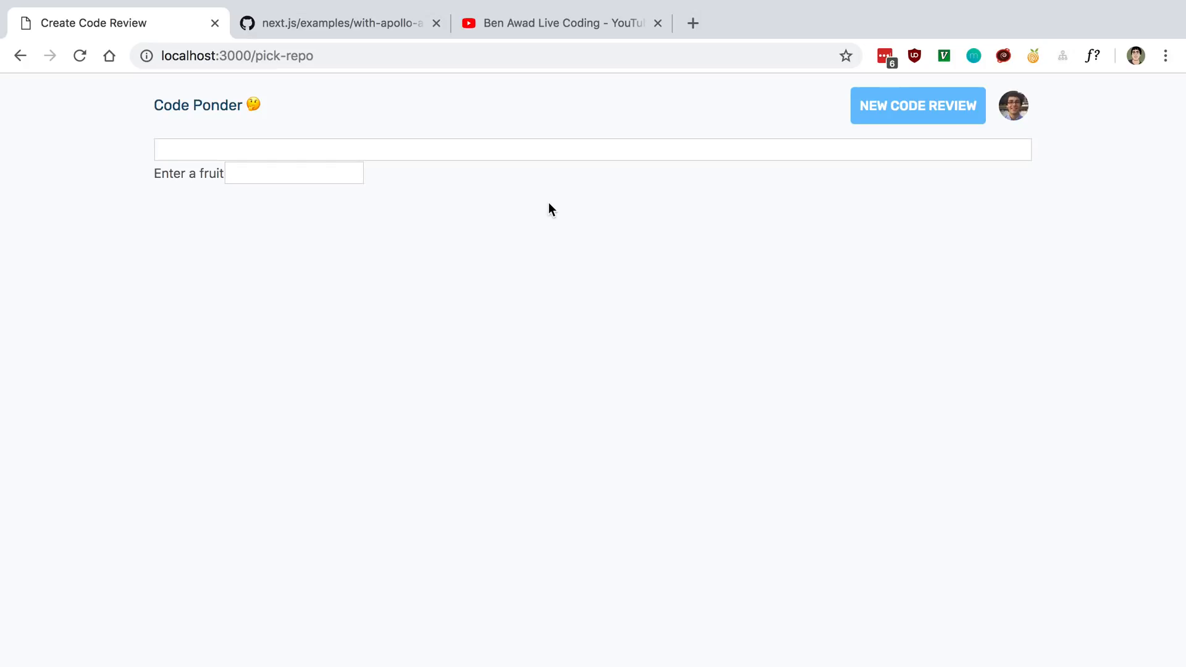
mouse_move(547, 197)
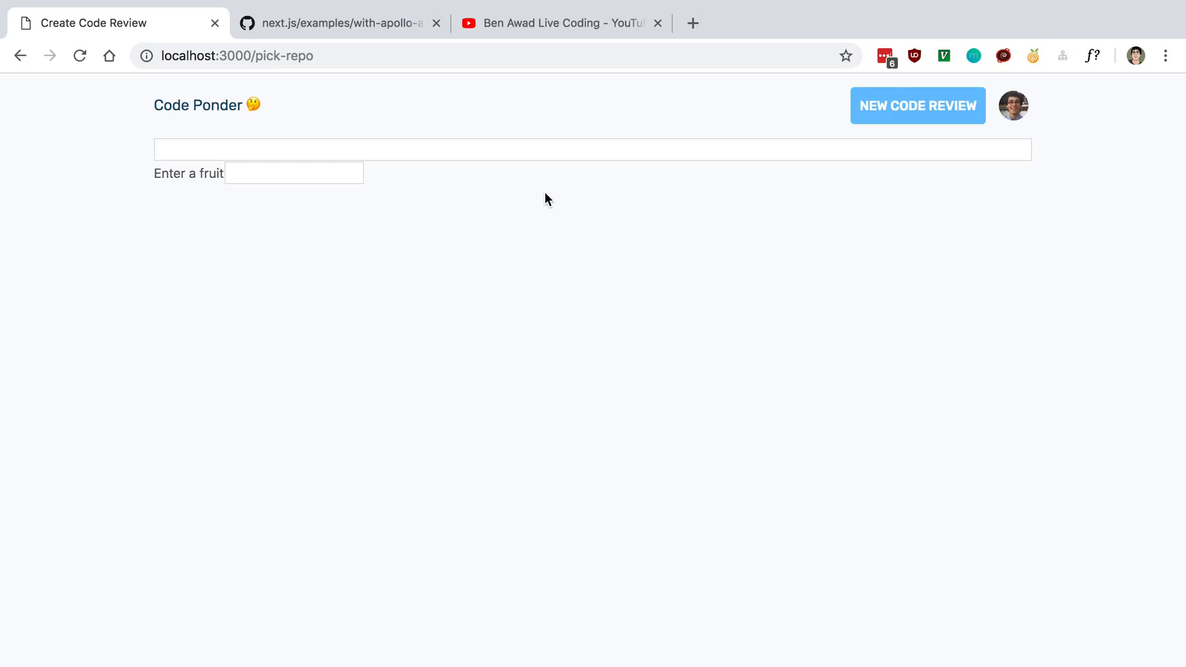
mouse_move(547, 184)
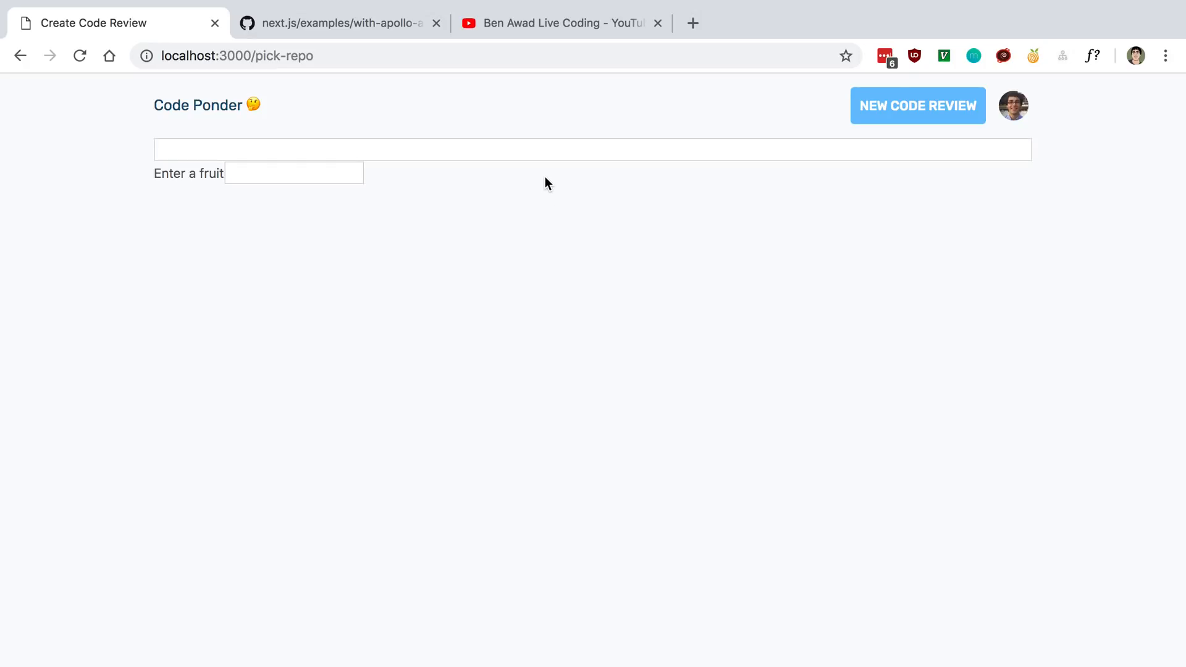
After glancing at YouTube, comment out getInitialProps in withAuth.tsx and highlight ComponentClass
left_click(559, 23)
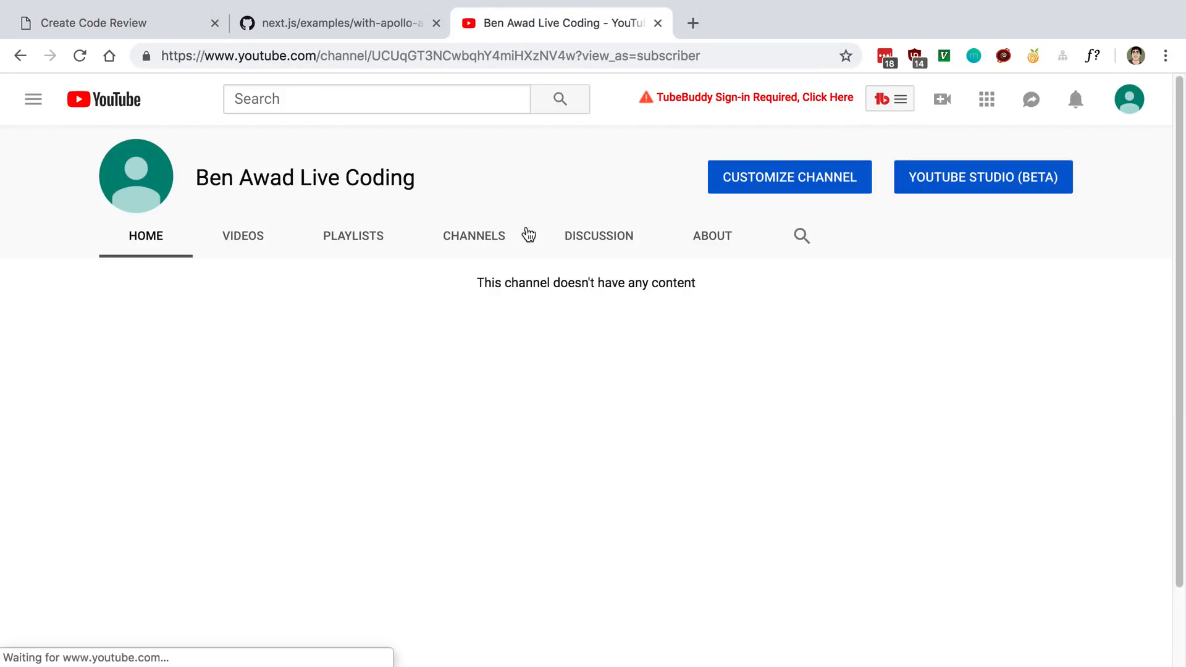
mouse_move(505, 435)
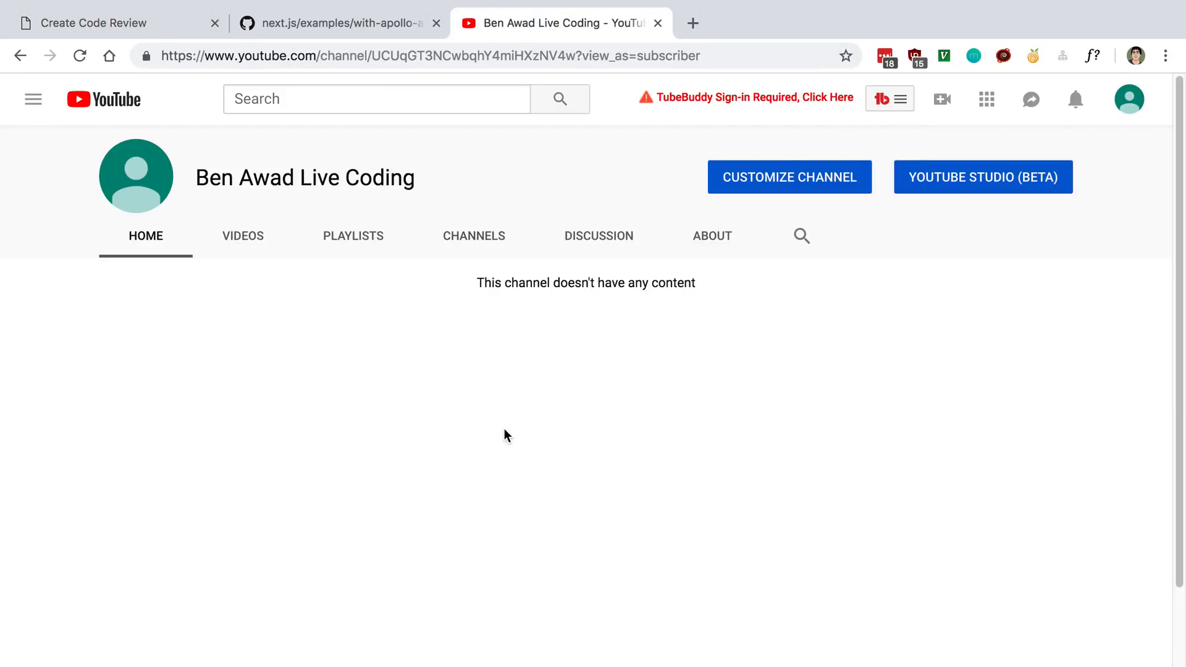
mouse_move(411, 312)
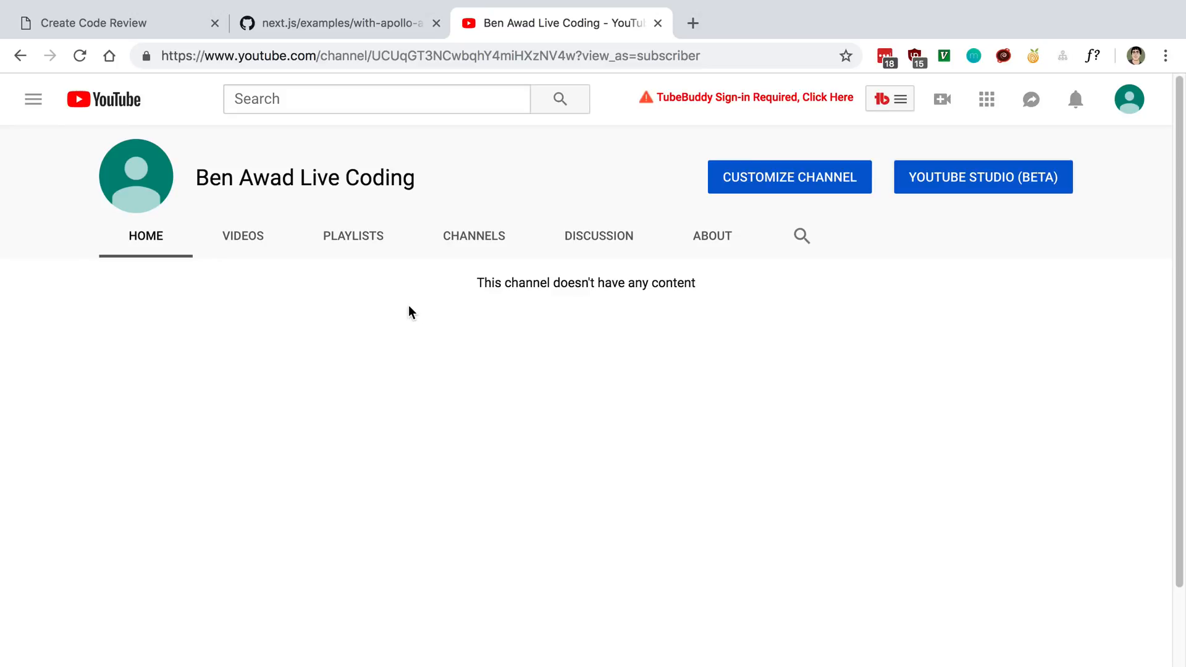
left_click(93, 23)
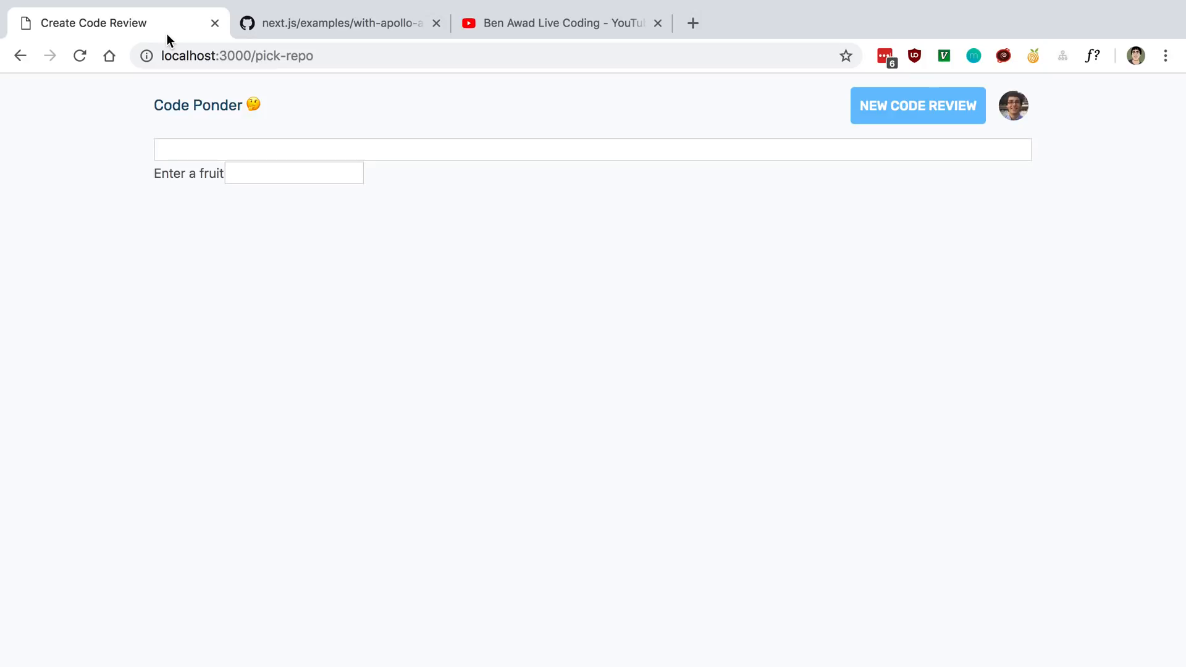
mouse_move(377, 223)
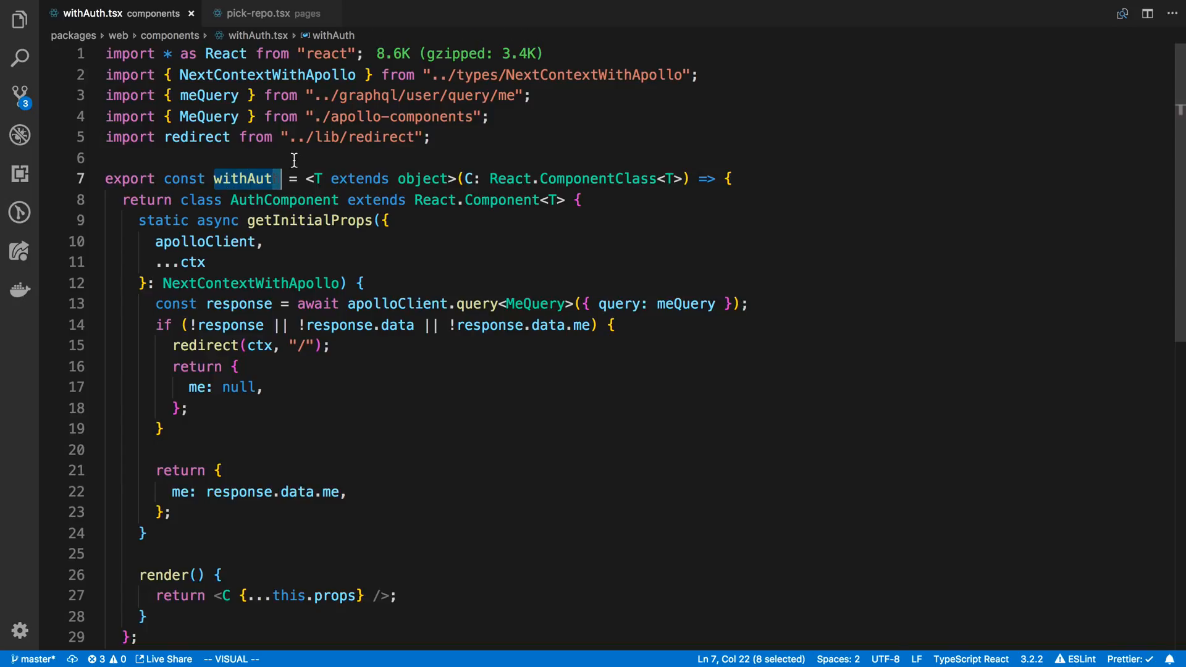
key("Escape")
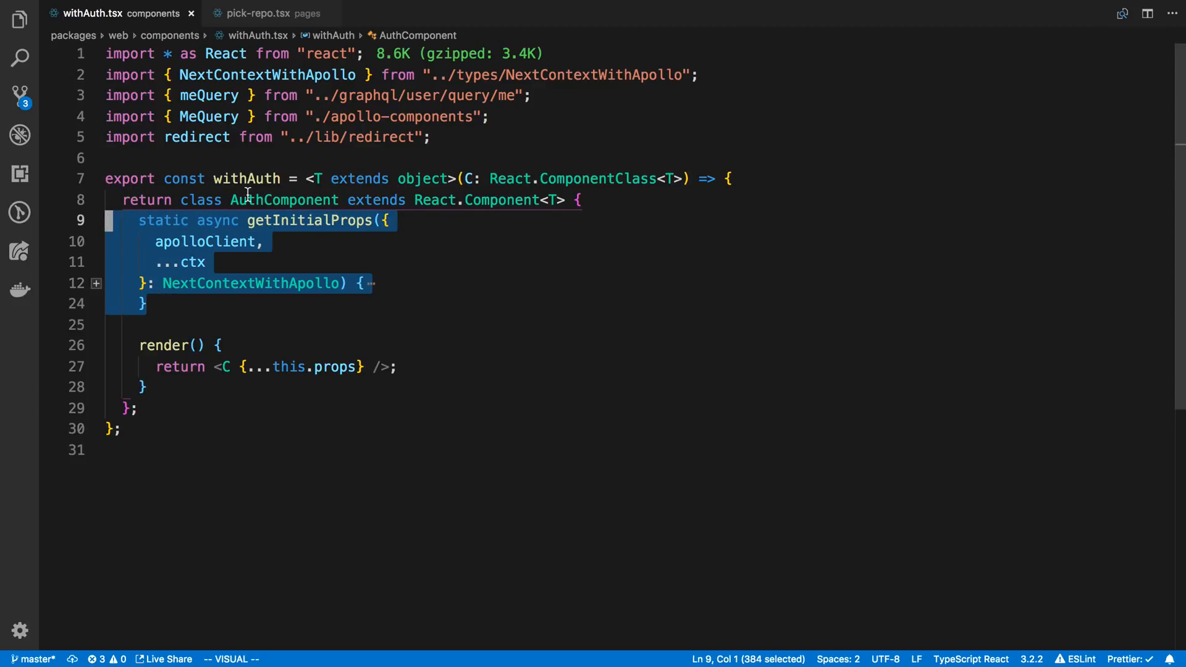
mouse_move(583, 350)
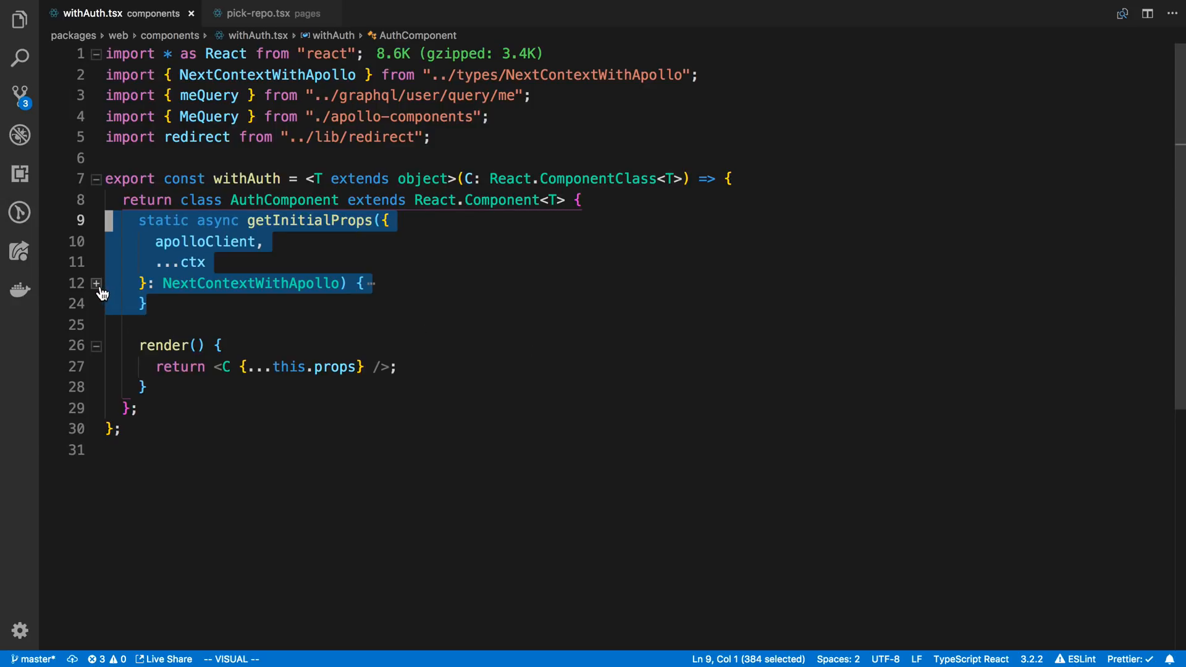
key("Cmd+/")
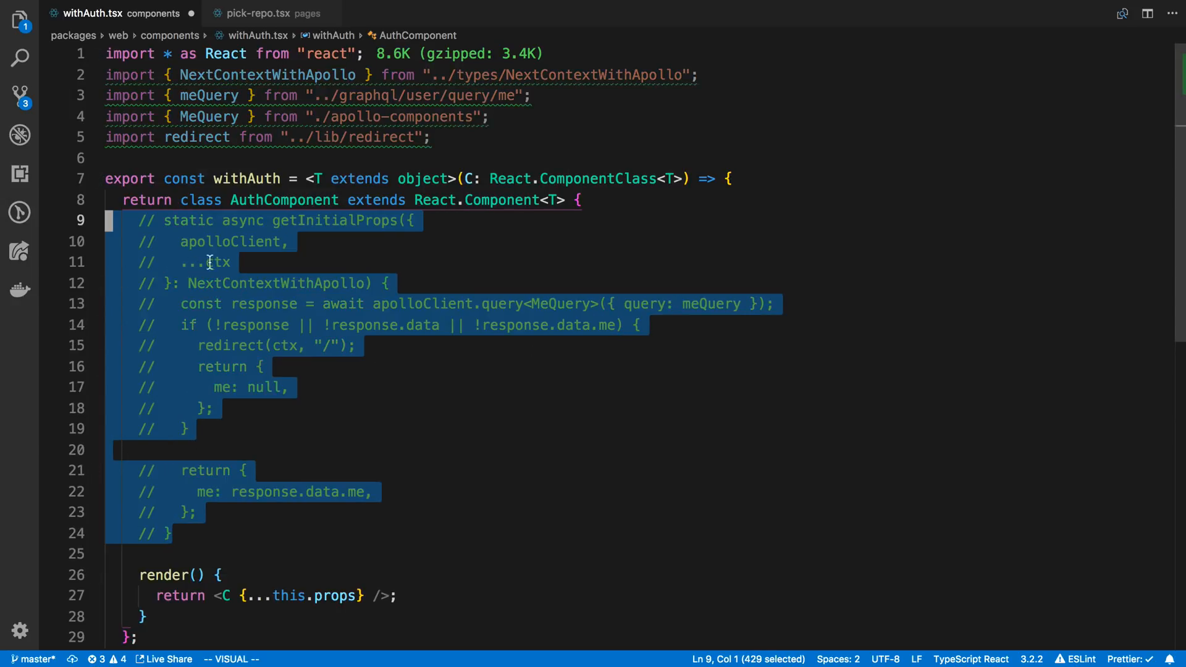
key("Escape")
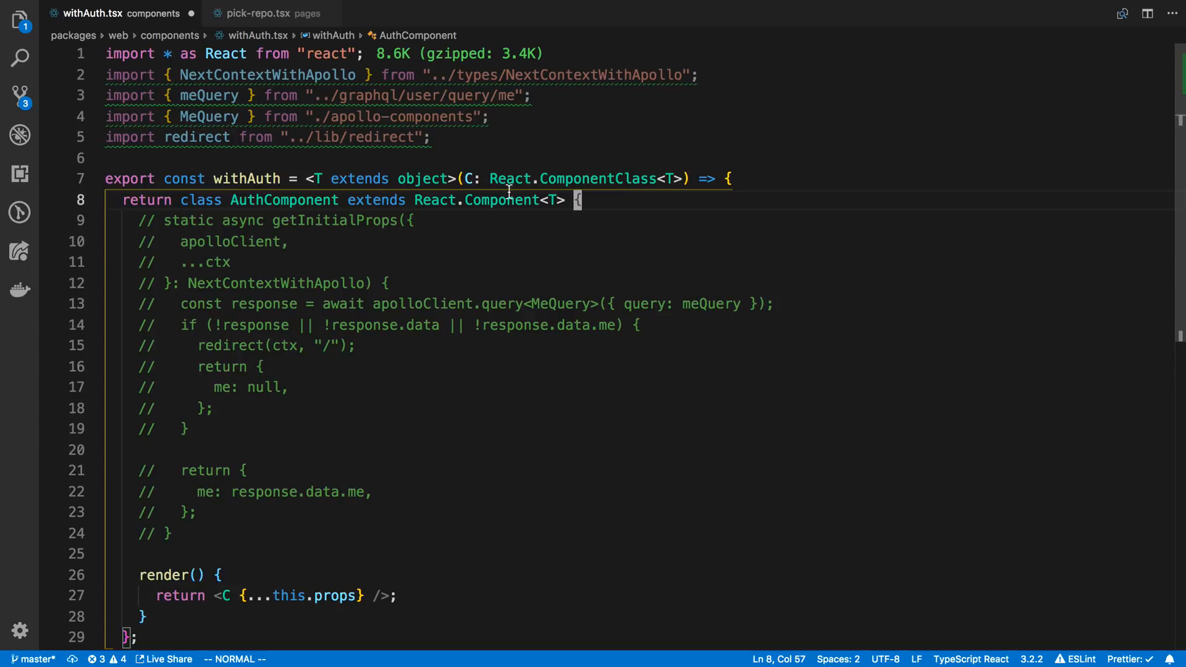
mouse_move(455, 179)
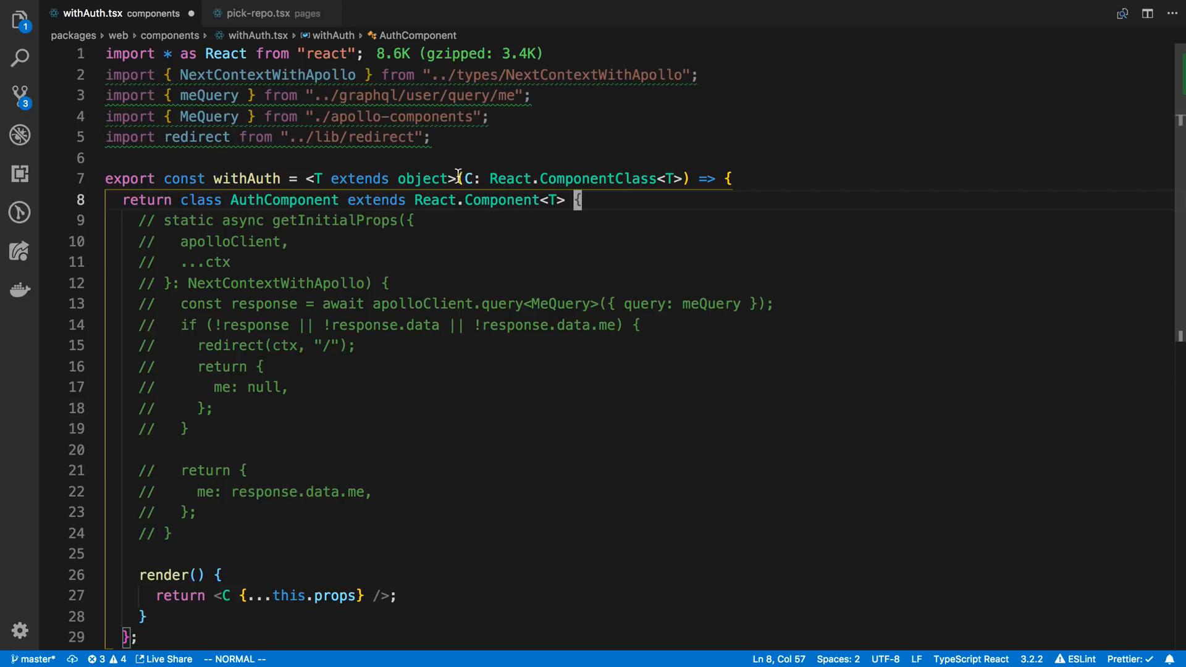
left_click_drag(326, 179, 481, 178)
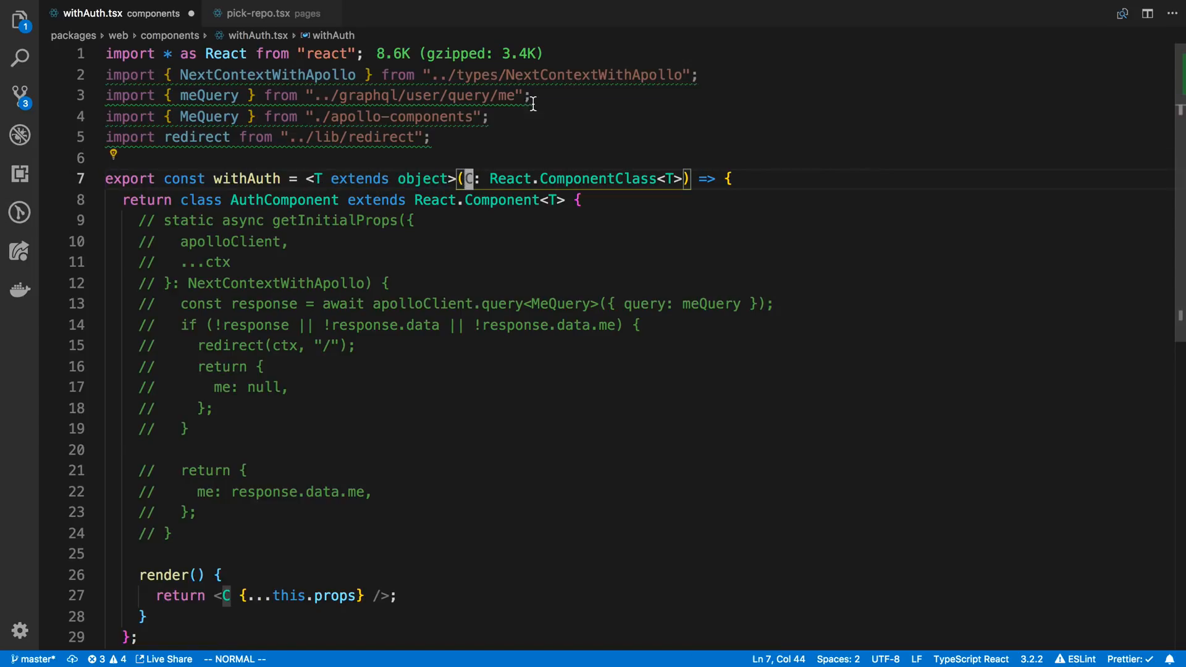
mouse_move(559, 101)
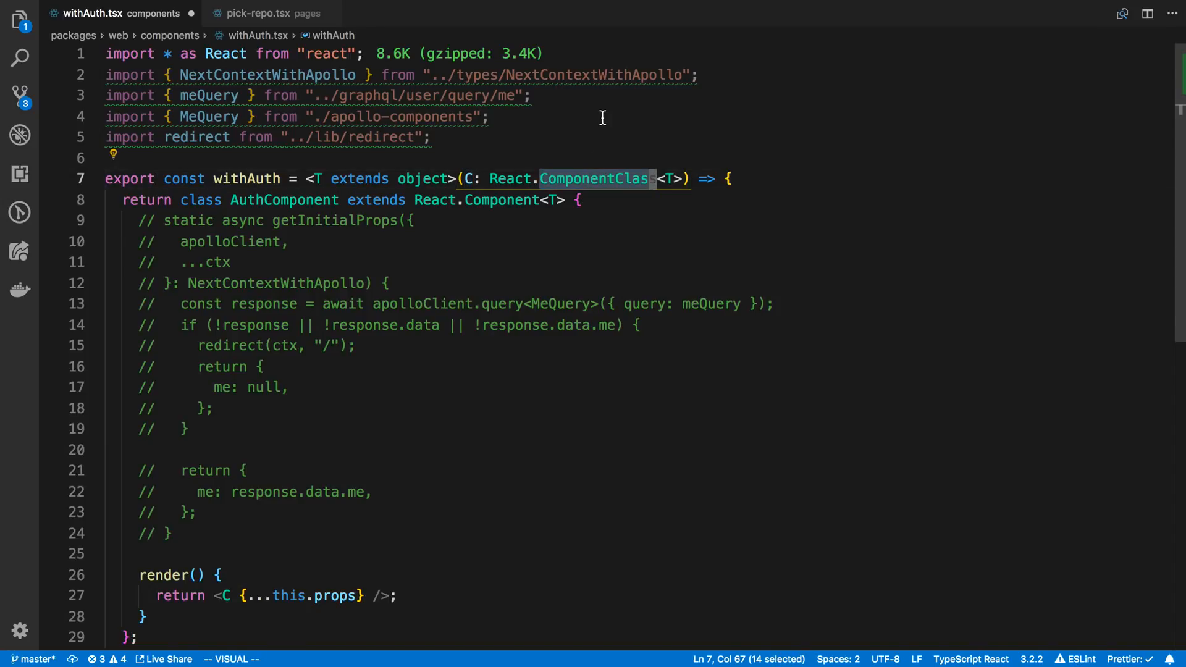
mouse_move(572, 179)
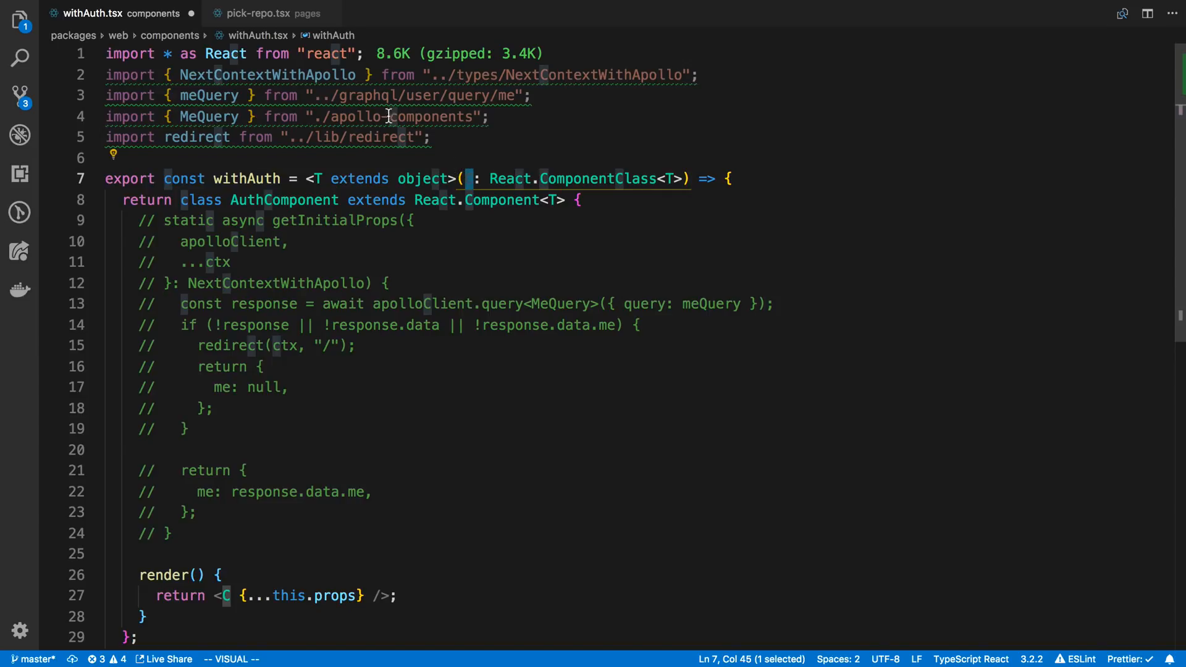
Inspect PickRepo in pick-repo.tsx with the file tree hidden, alternating with withAuth.tsx
left_click(257, 14)
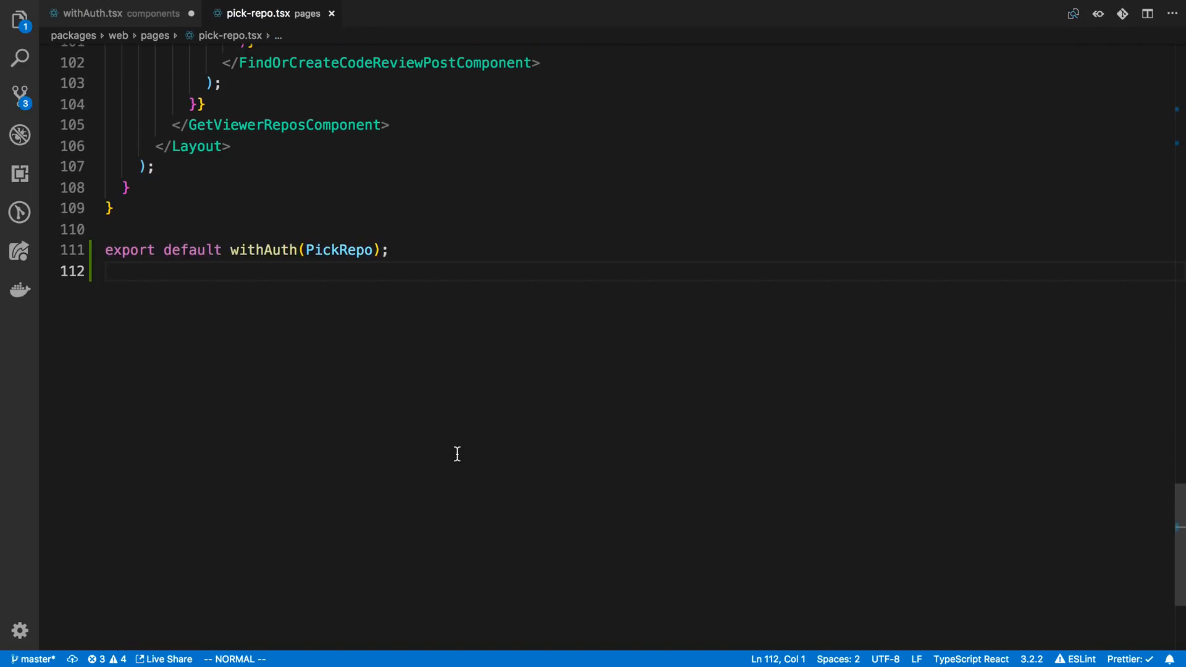
mouse_move(203, 261)
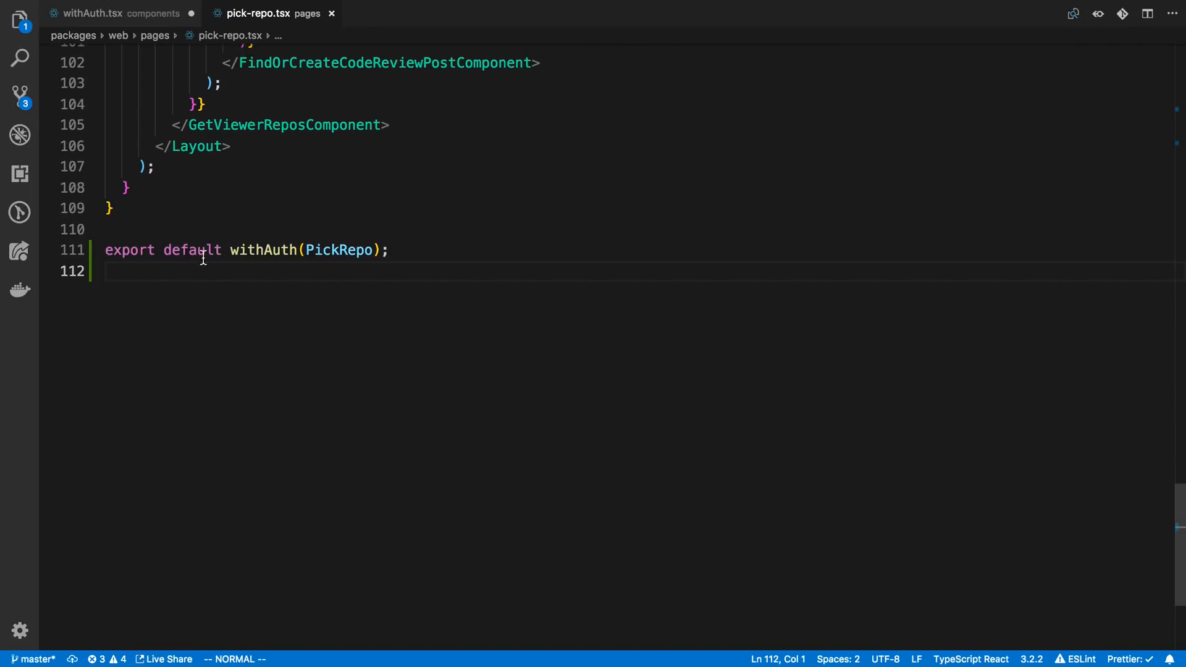
double_click(339, 250)
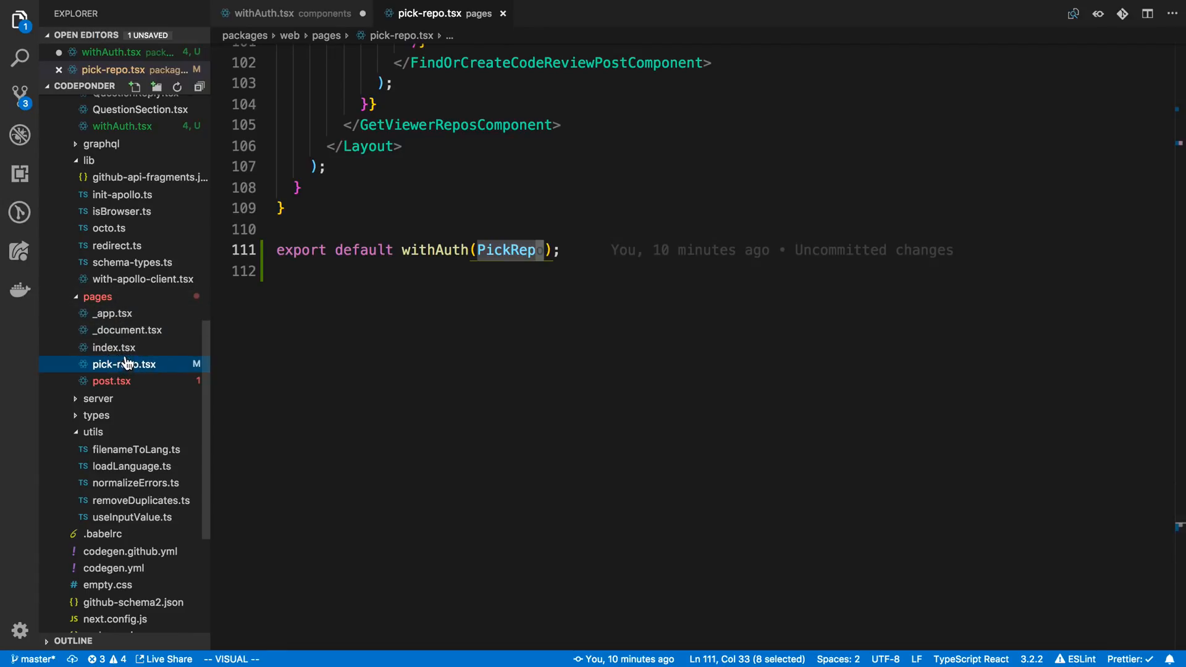
left_click(21, 23)
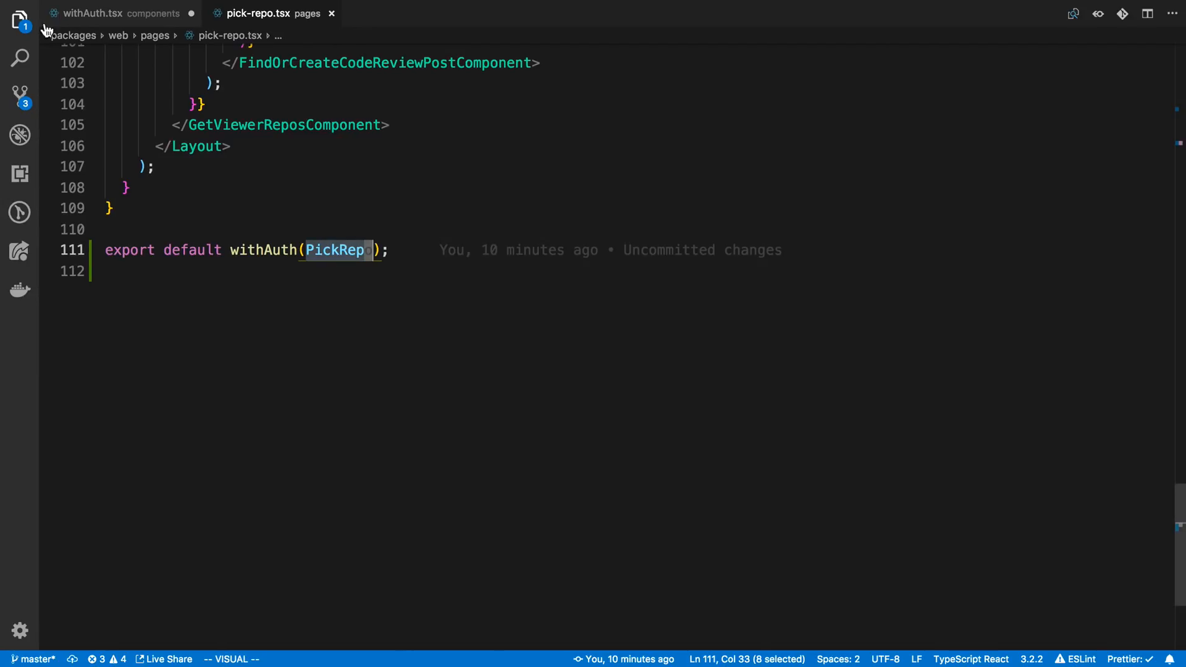
left_click(99, 13)
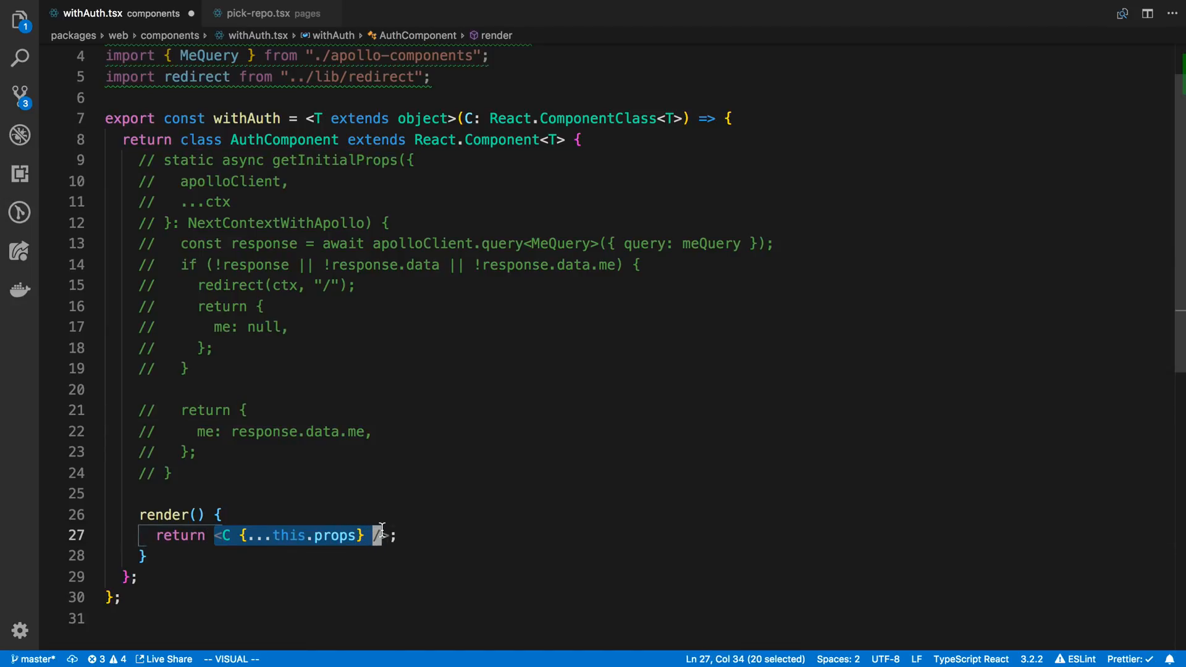
left_click(259, 13)
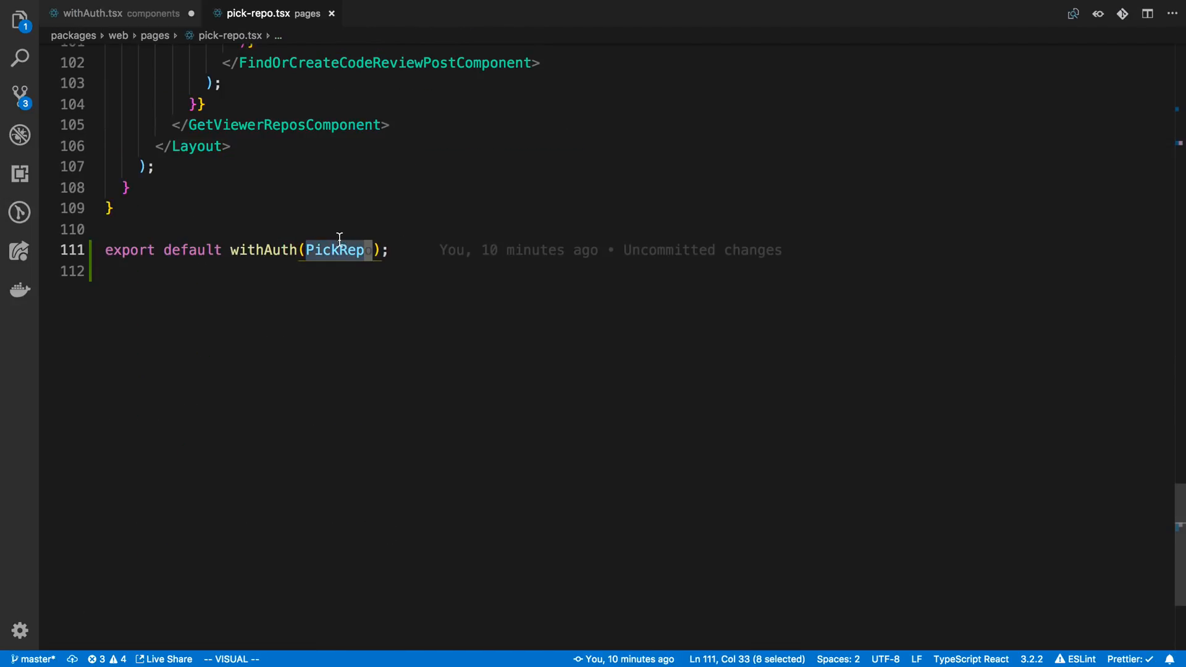
left_click(99, 13)
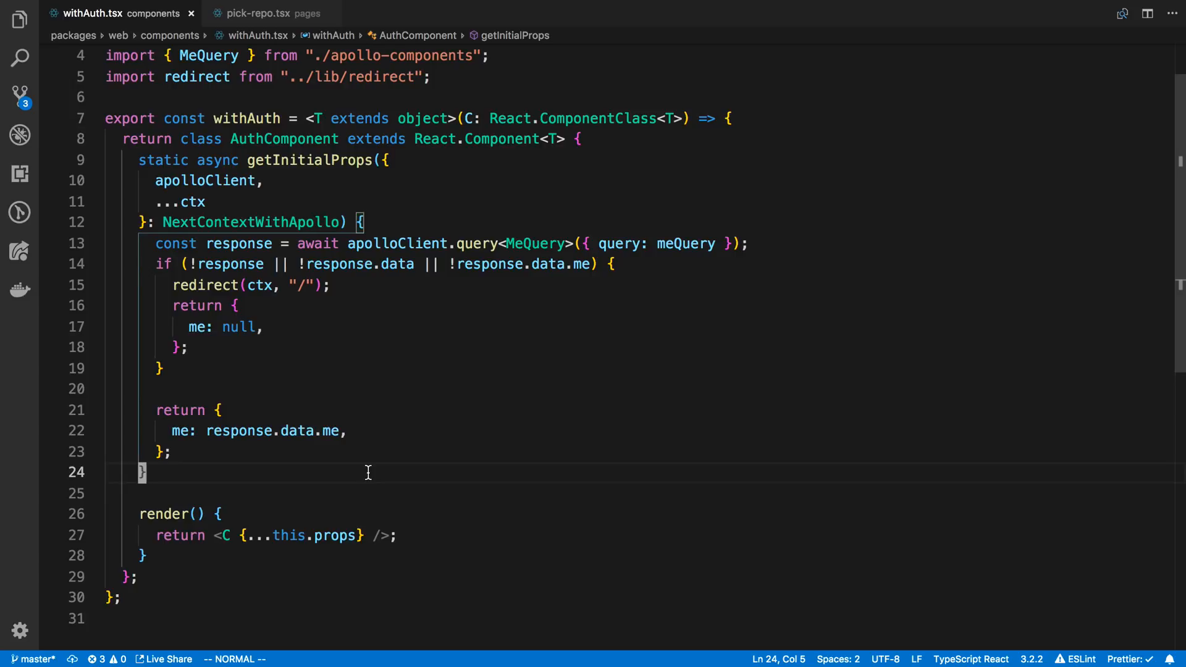
mouse_move(367, 463)
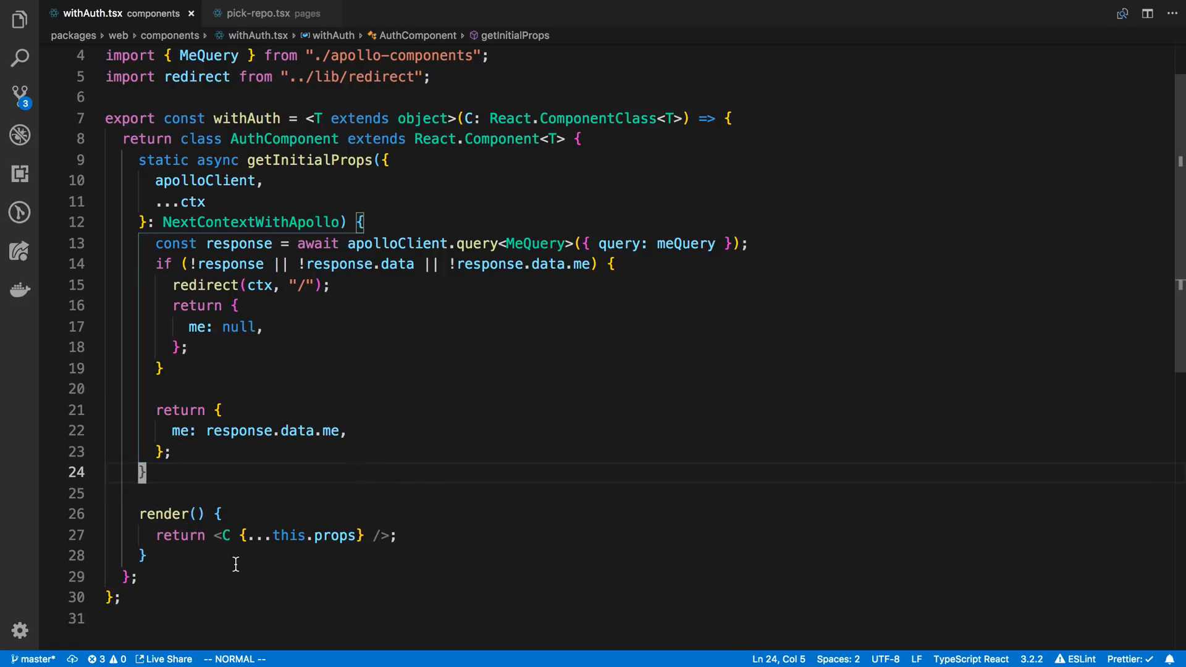
mouse_move(455, 159)
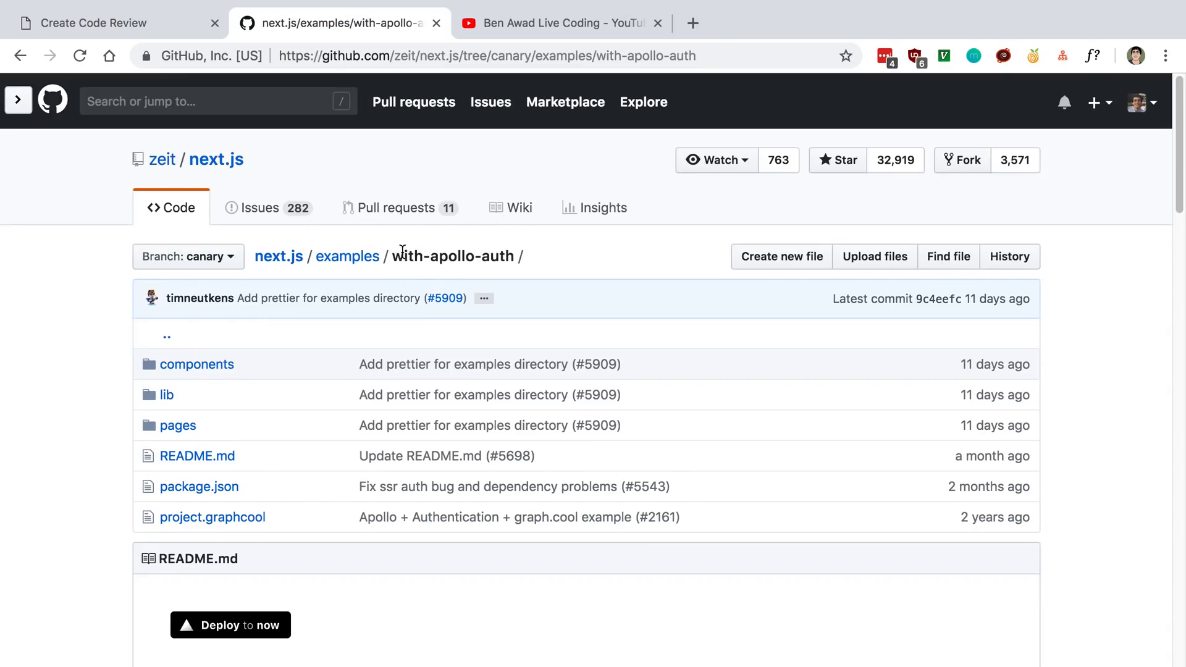
Double-click on the GitHub with-apollo-auth example folder page
double_click(452, 257)
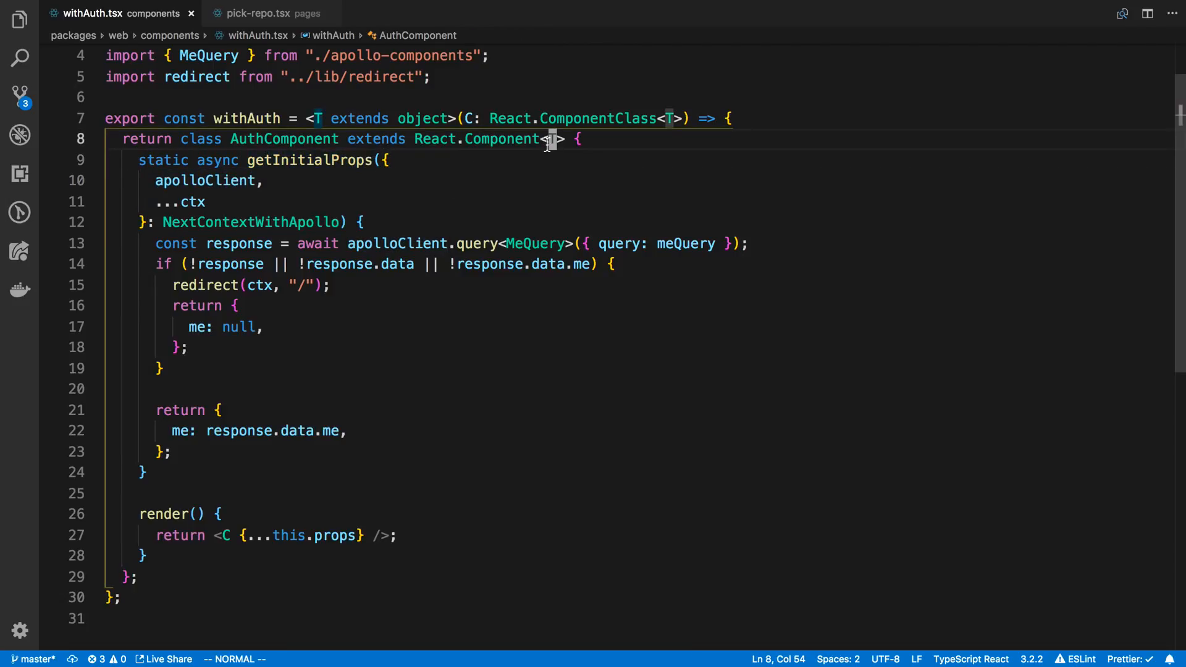
mouse_move(526, 168)
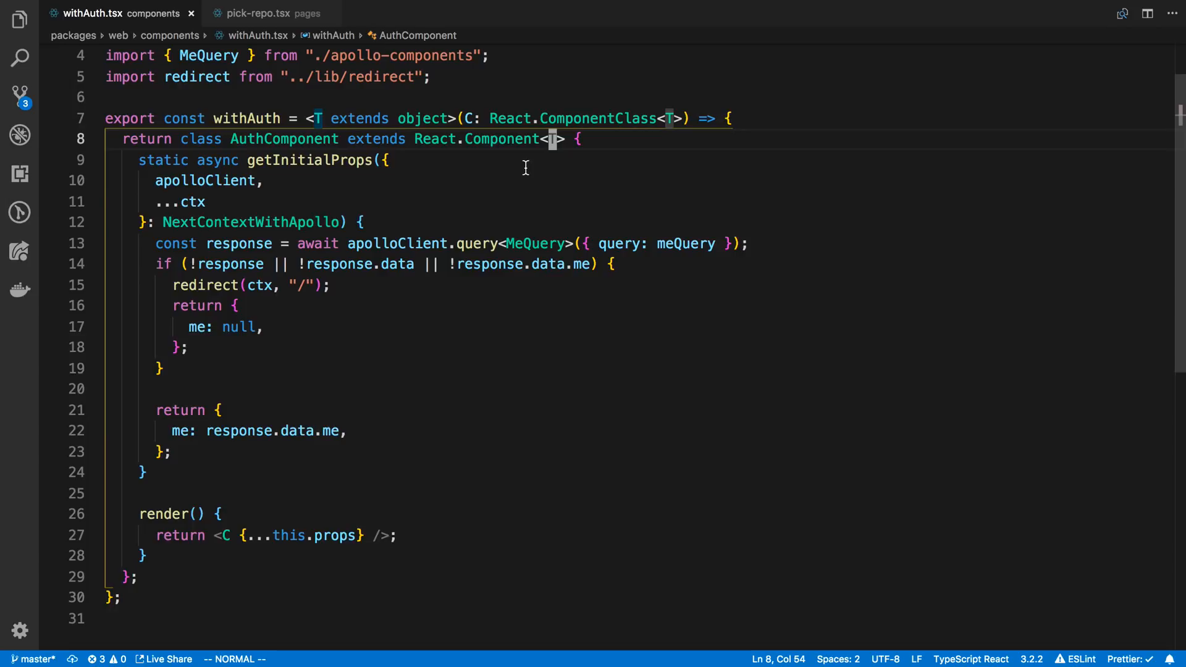
Type 'f' while reviewing the getInitialProps redirect check in withAuth.tsx
type("f")
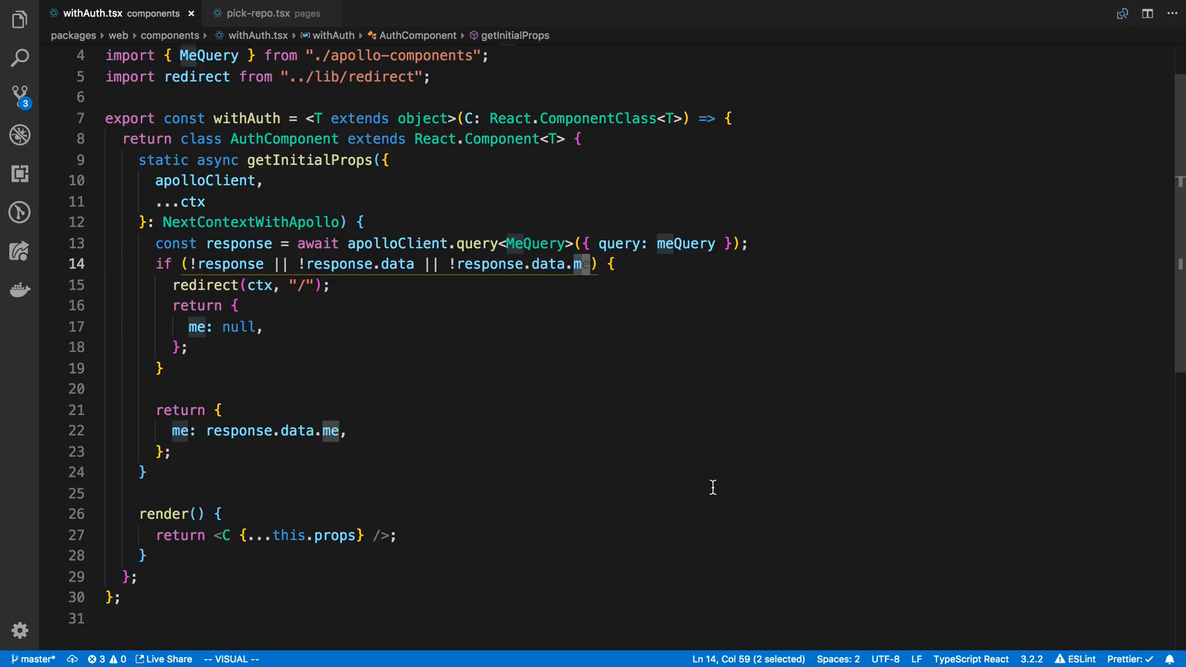
mouse_move(208, 301)
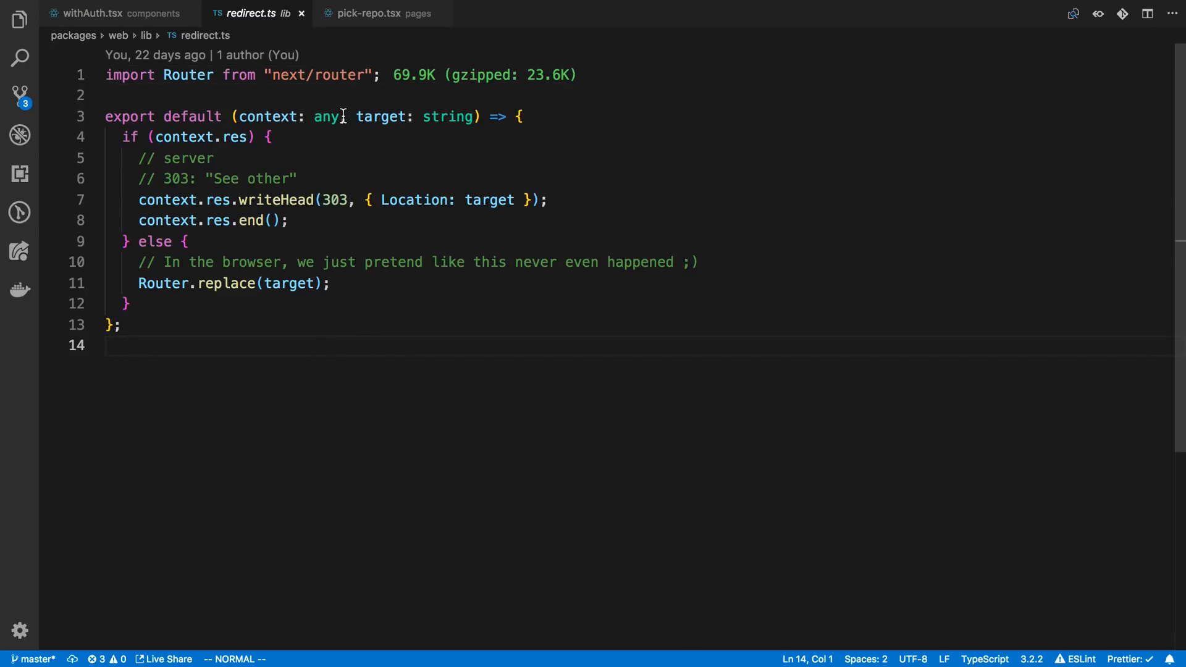
Compare withAuth.tsx with redirect.ts's server-side redirect lines, ending back on withAuth.tsx
left_click(96, 14)
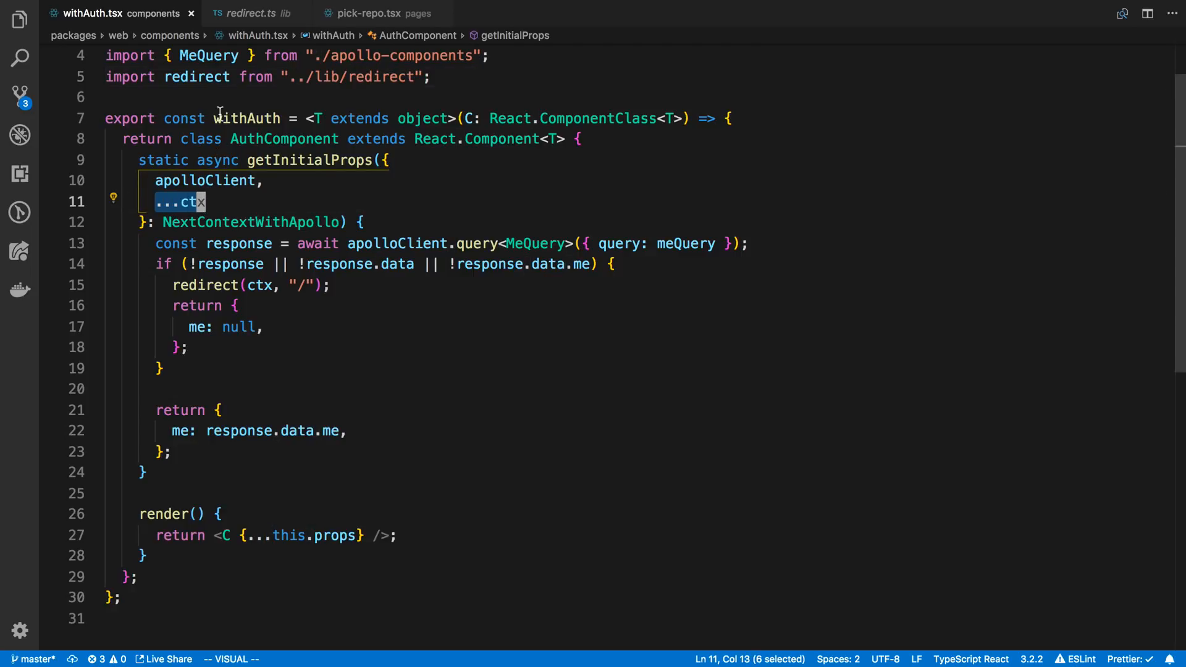
left_click(248, 14)
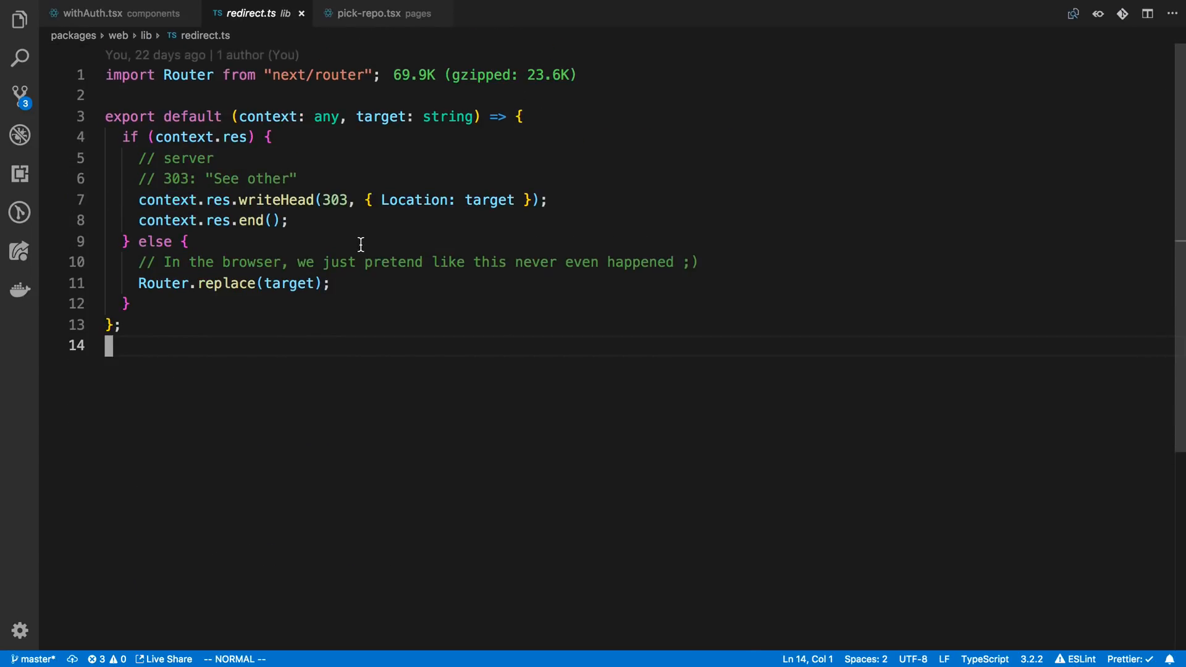
mouse_move(299, 167)
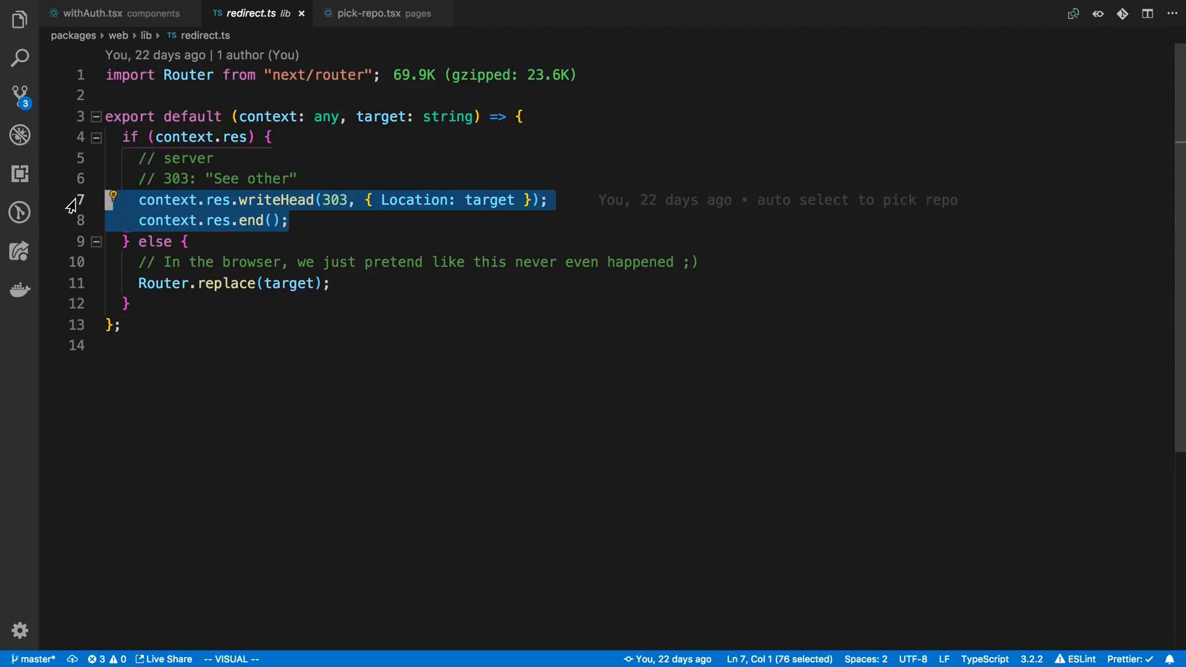
mouse_move(138, 283)
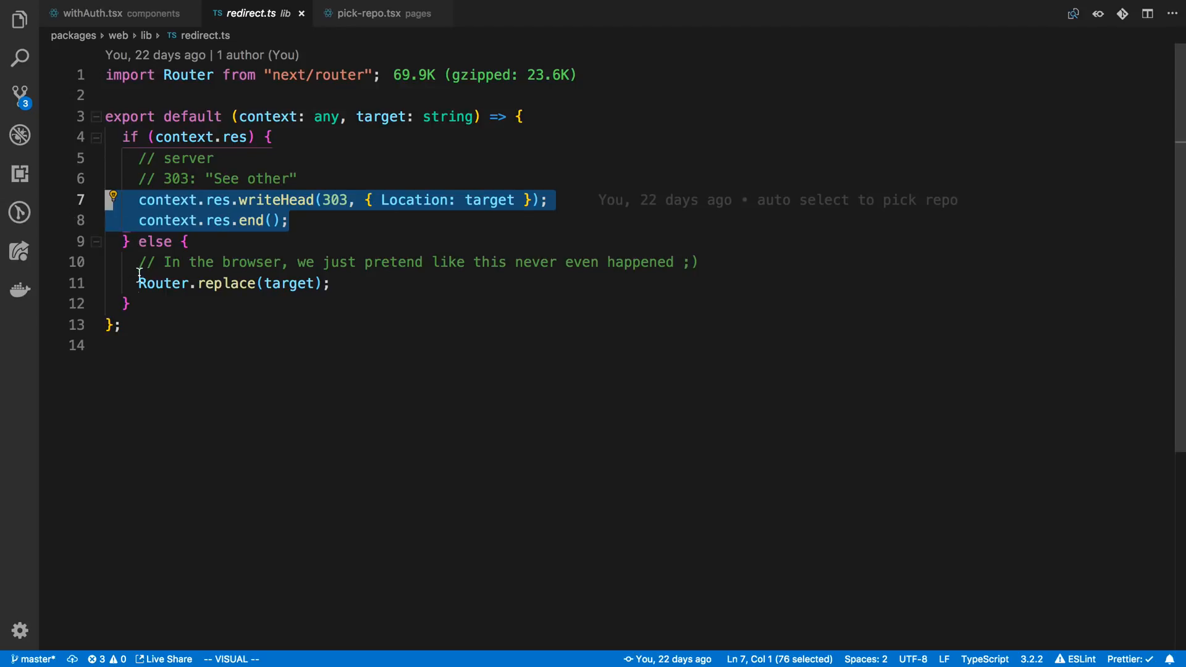
key("Escape")
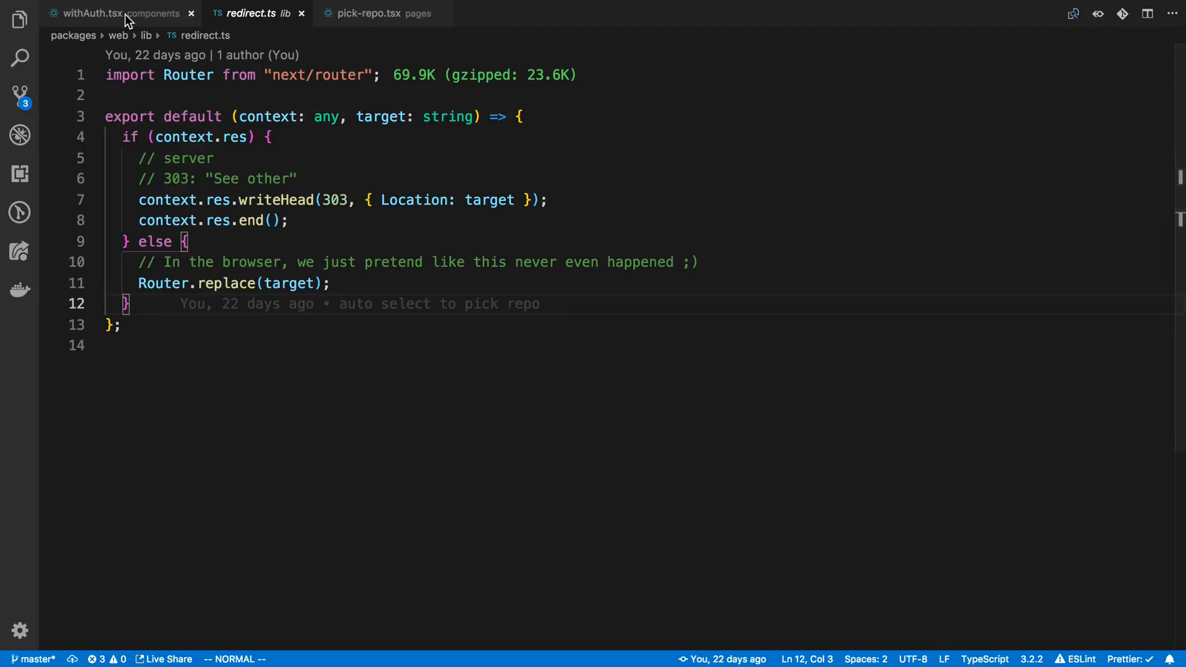
left_click(90, 14)
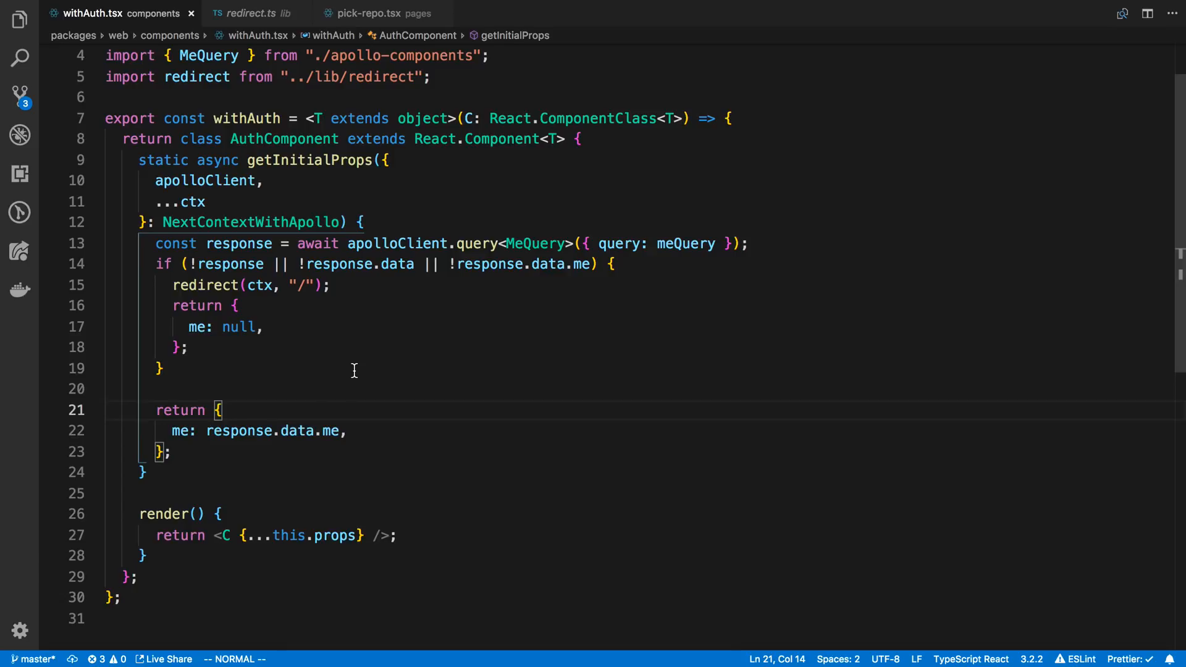
mouse_move(174, 430)
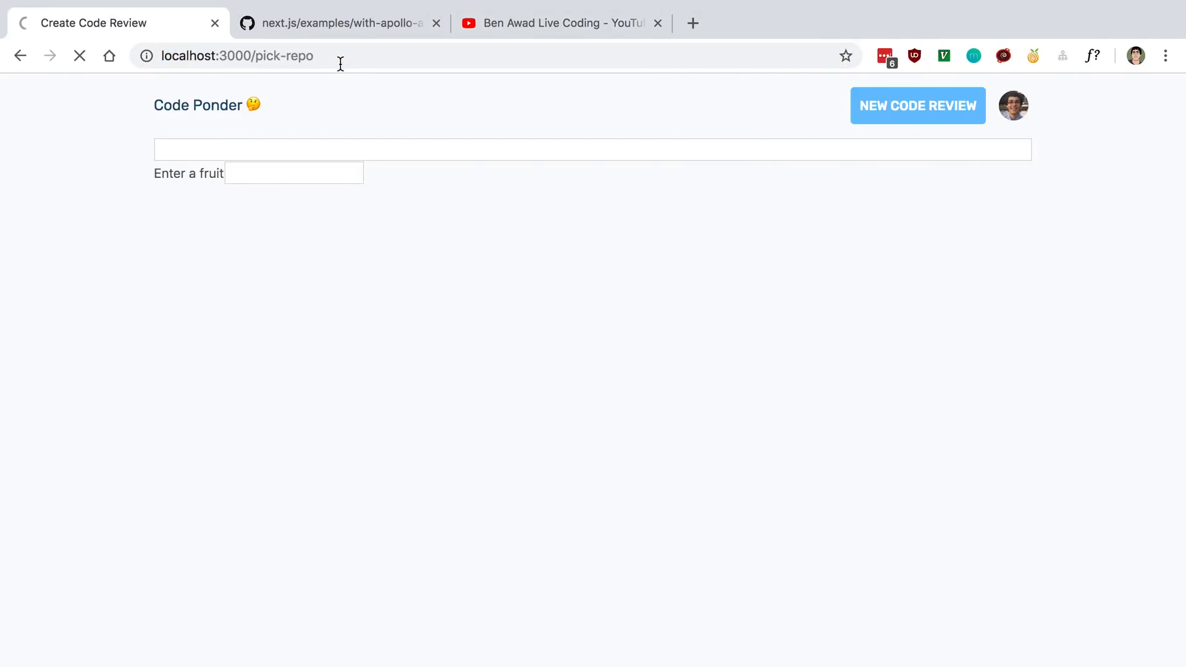
mouse_move(993, 149)
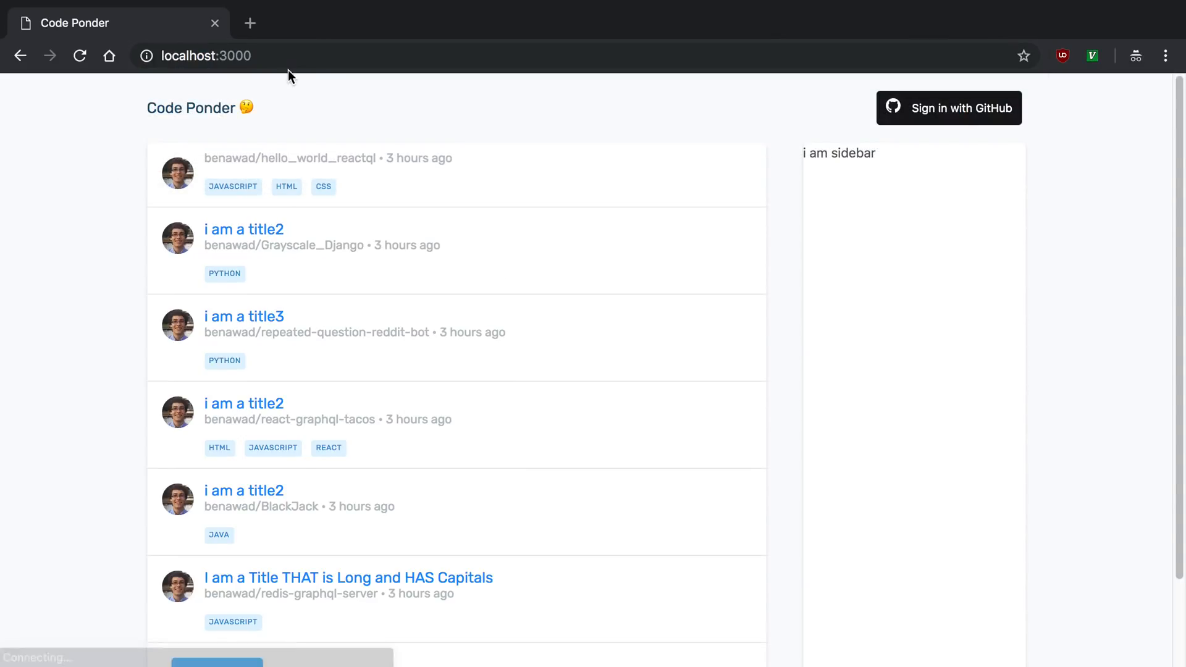
mouse_move(260, 164)
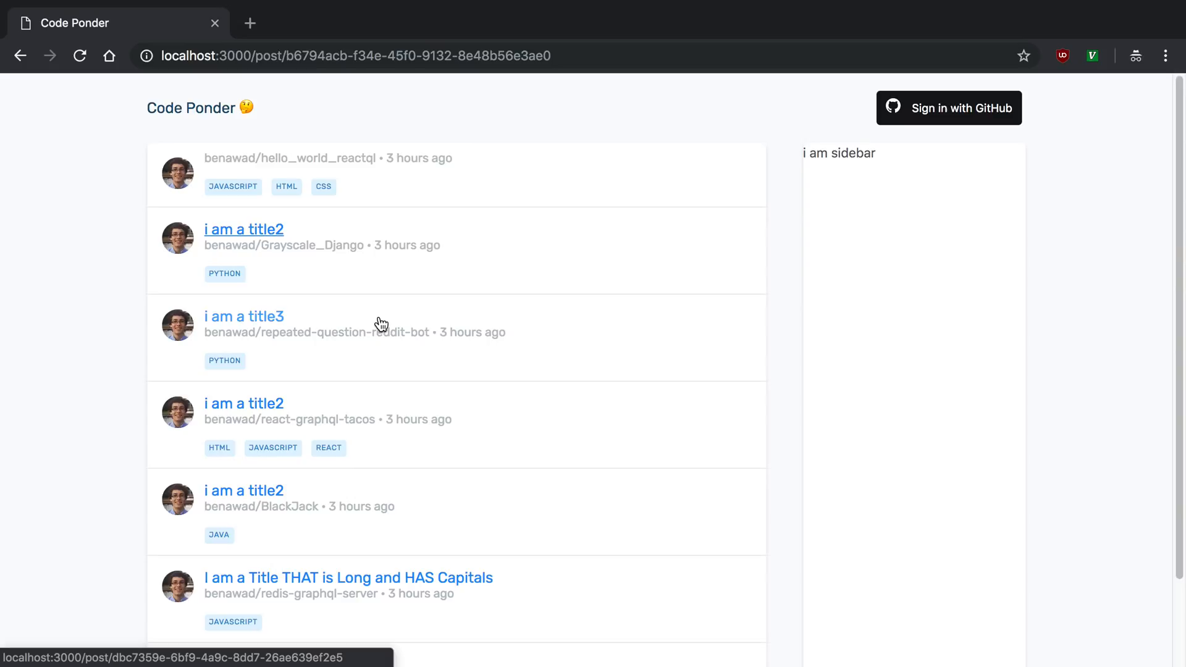
mouse_move(321, 356)
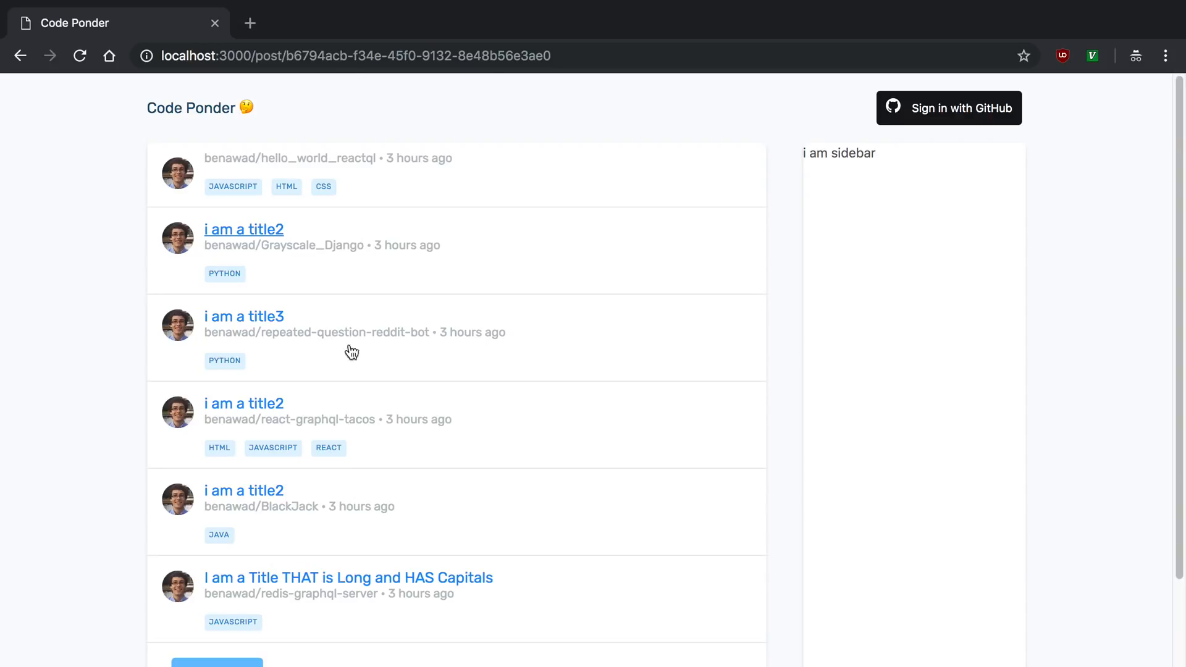
Open a code review post from the home feed, then go back after the 401 error
left_click(244, 316)
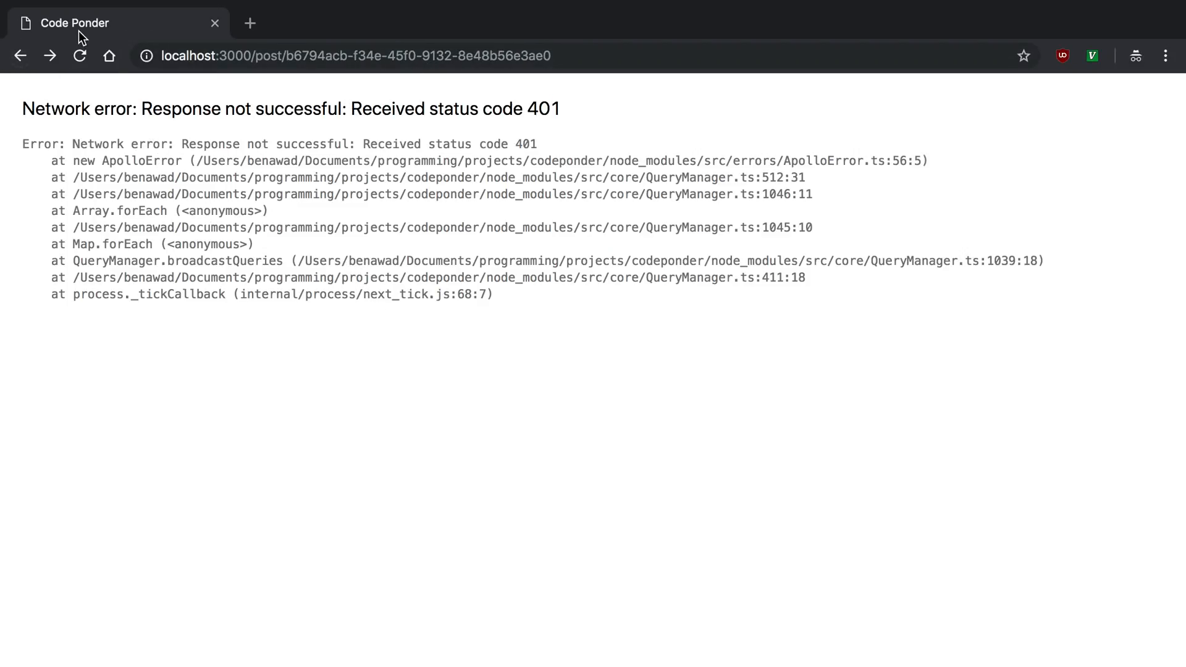
left_click(23, 55)
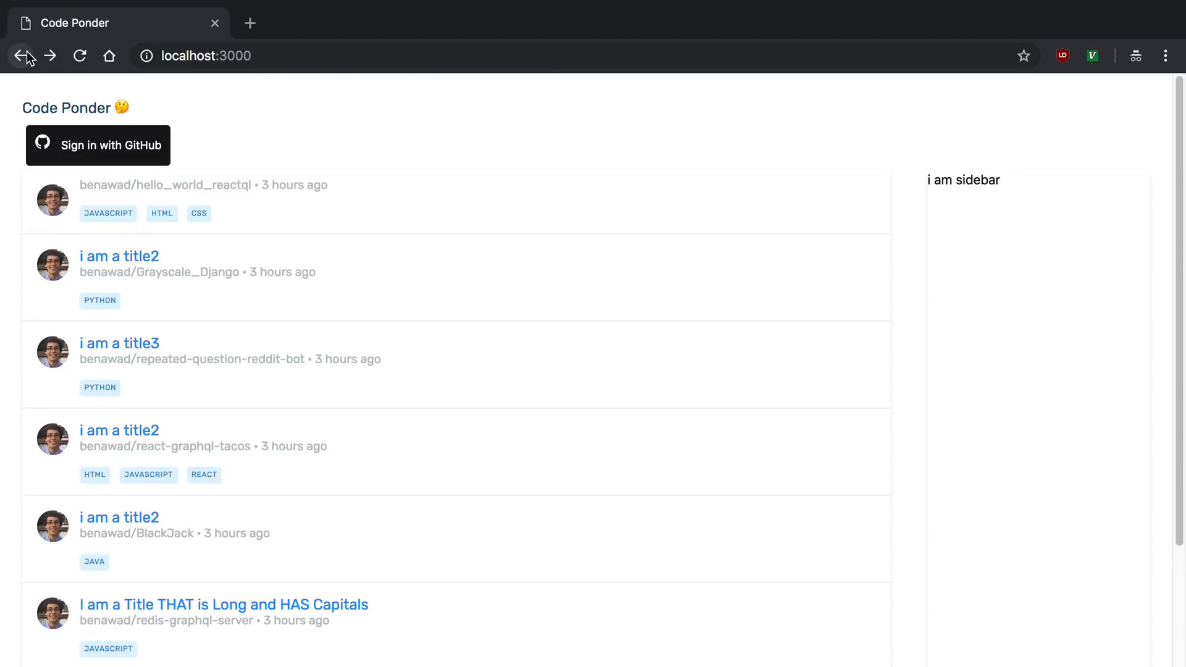
mouse_move(453, 127)
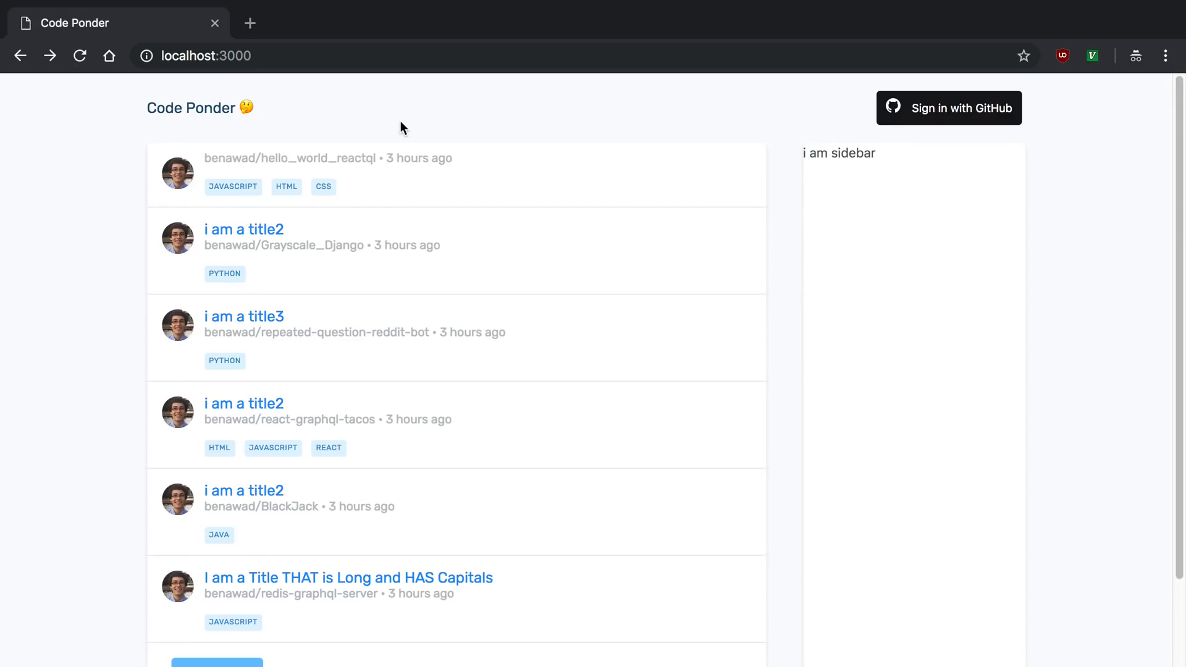
mouse_move(307, 179)
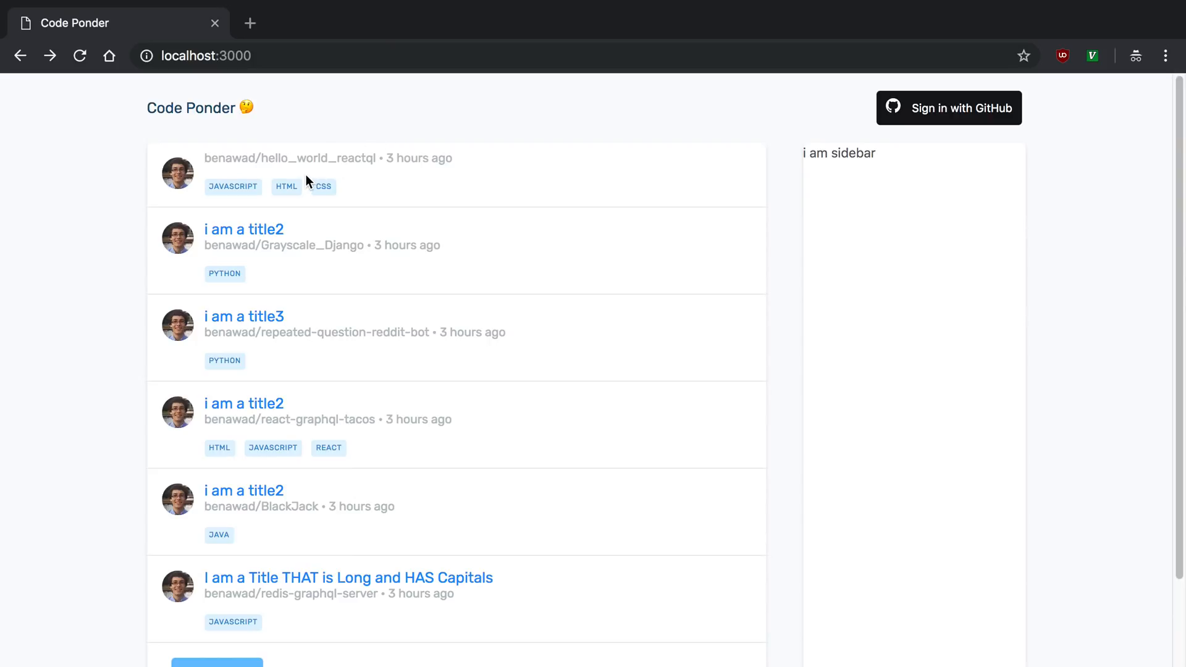
mouse_move(347, 46)
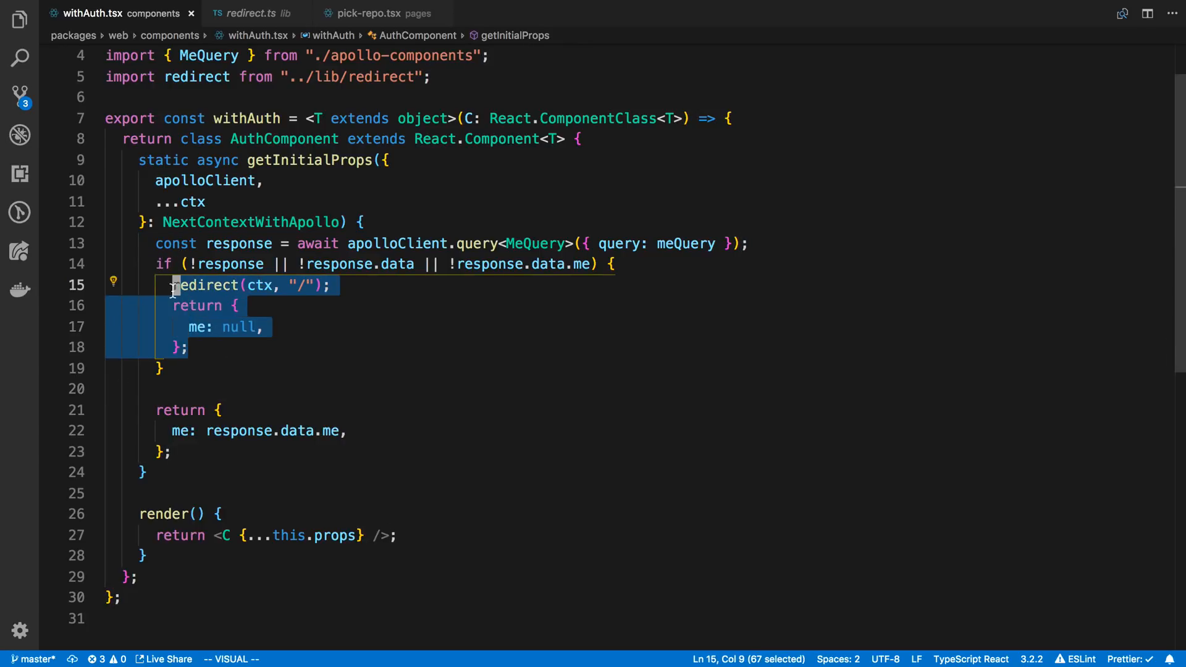
Clear the redirect-line selection, glance at pick-repo.tsx's withAuth(PickRepo) export, then return
key("Escape")
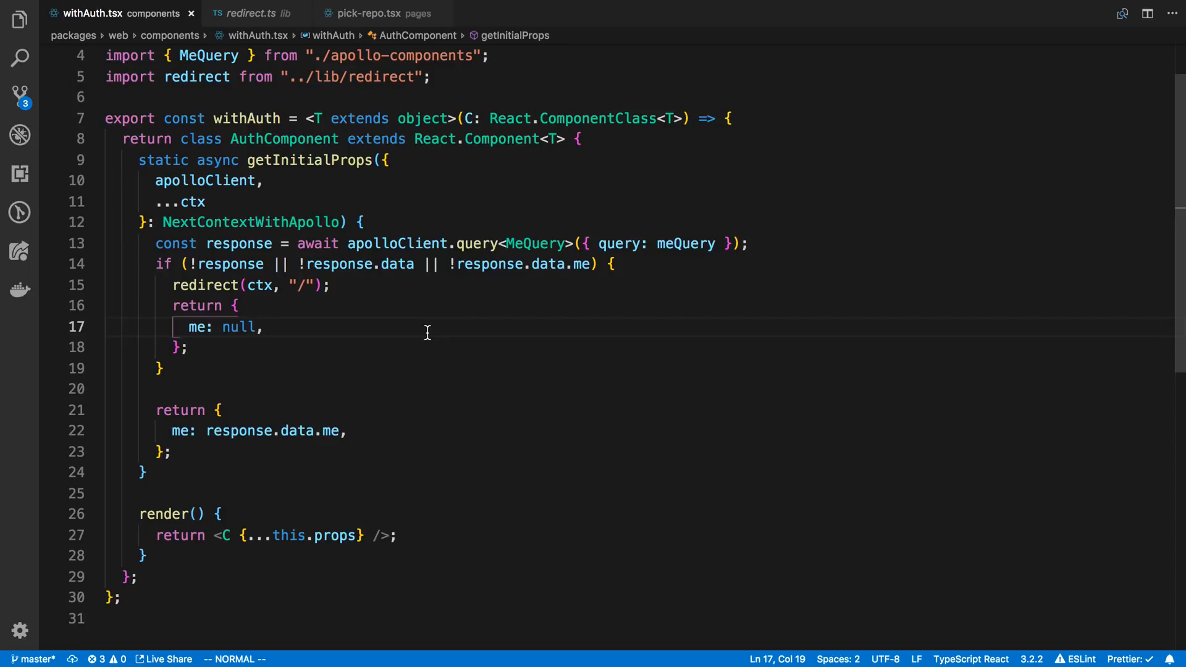
mouse_move(325, 8)
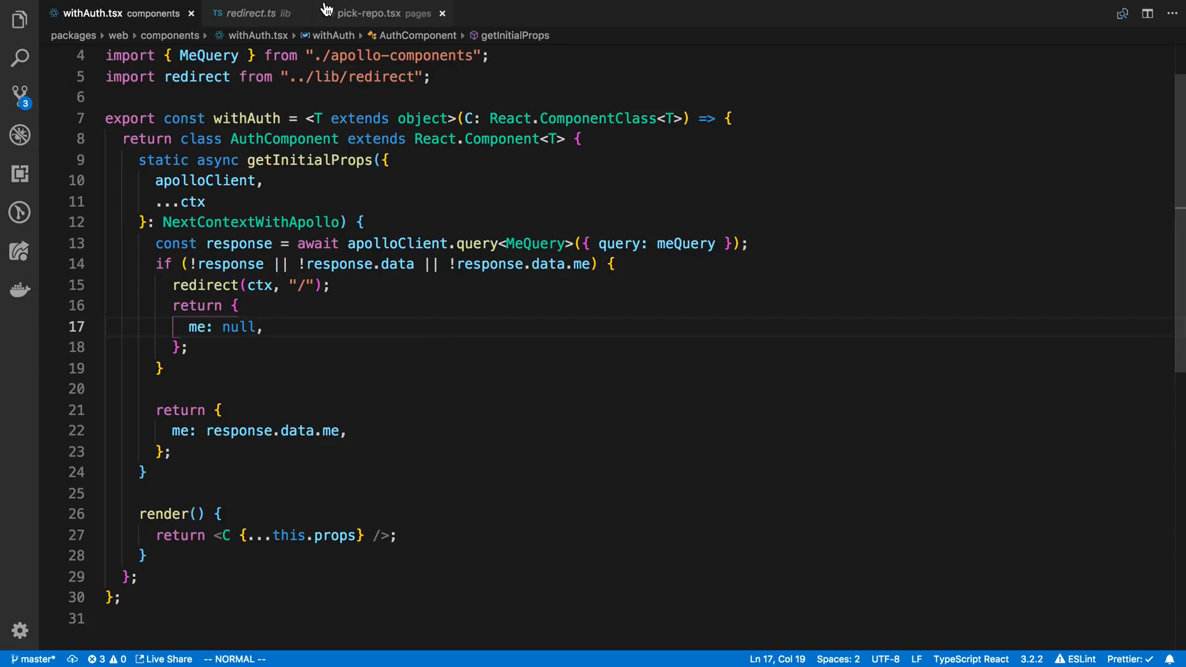
left_click(370, 14)
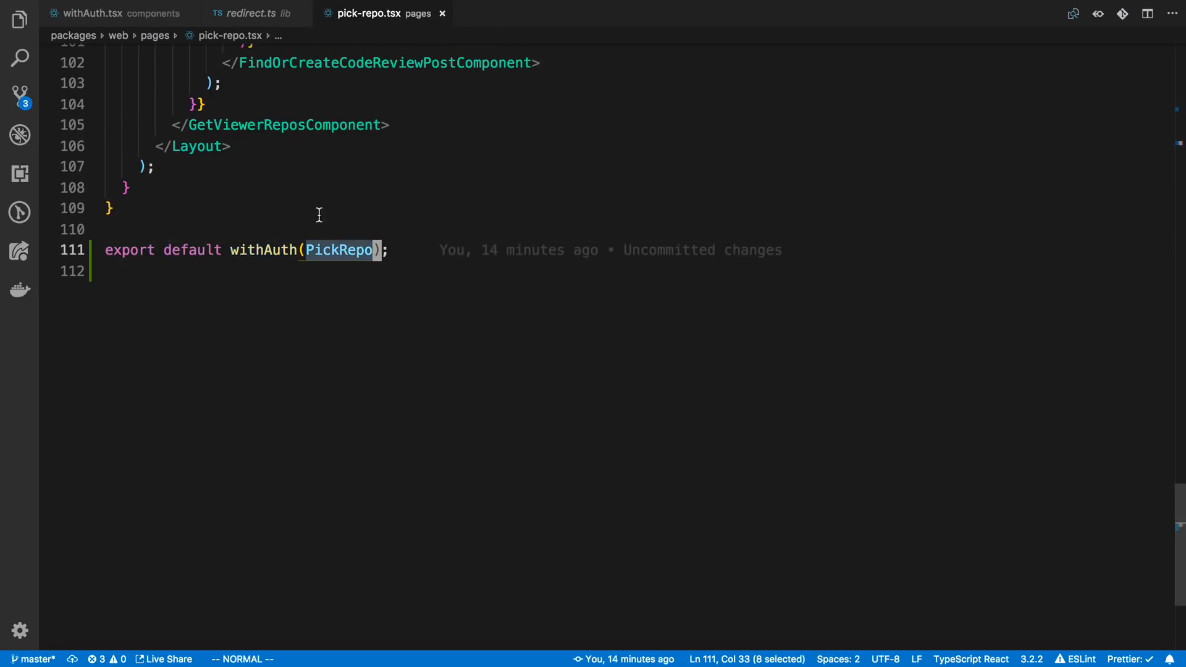
left_click(74, 14)
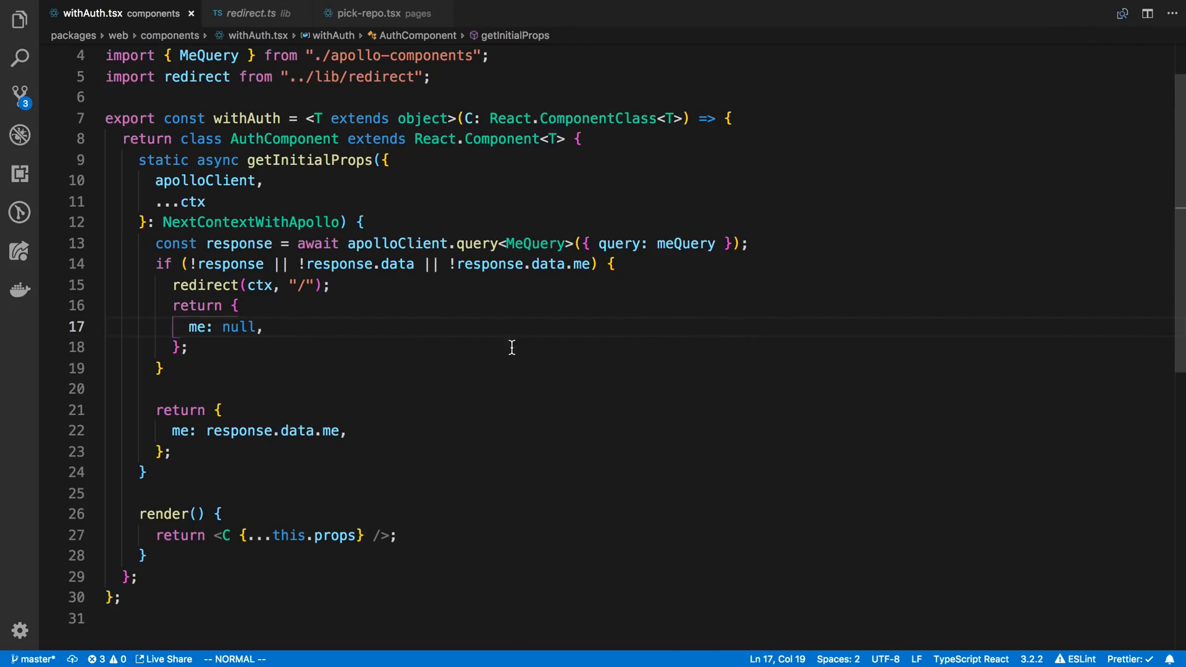